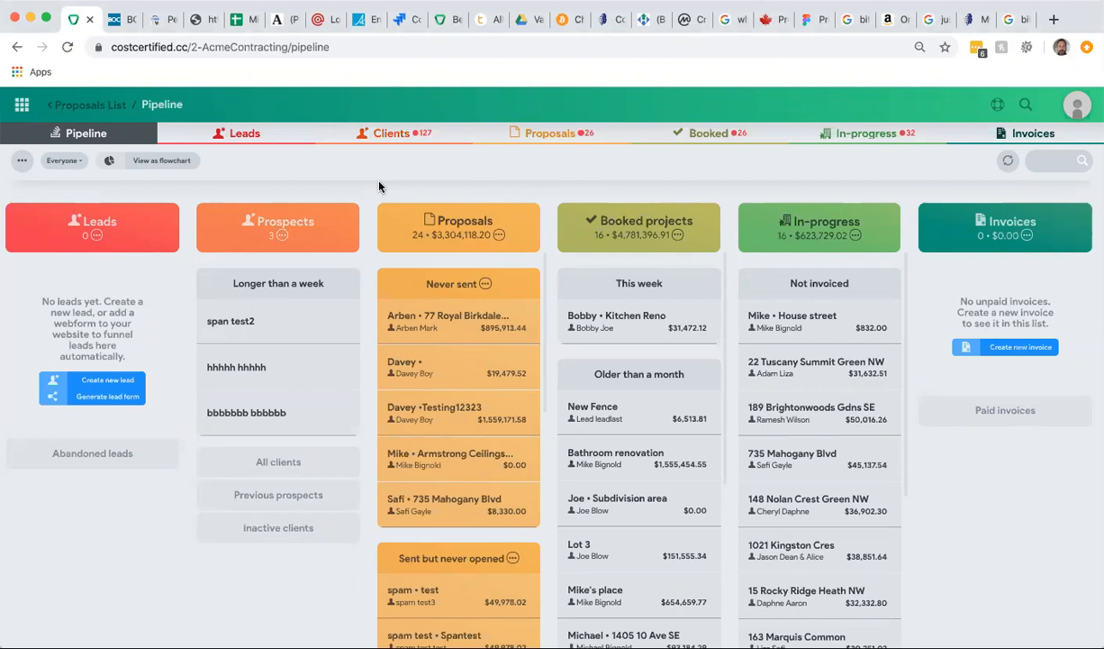
mouse_move(364, 199)
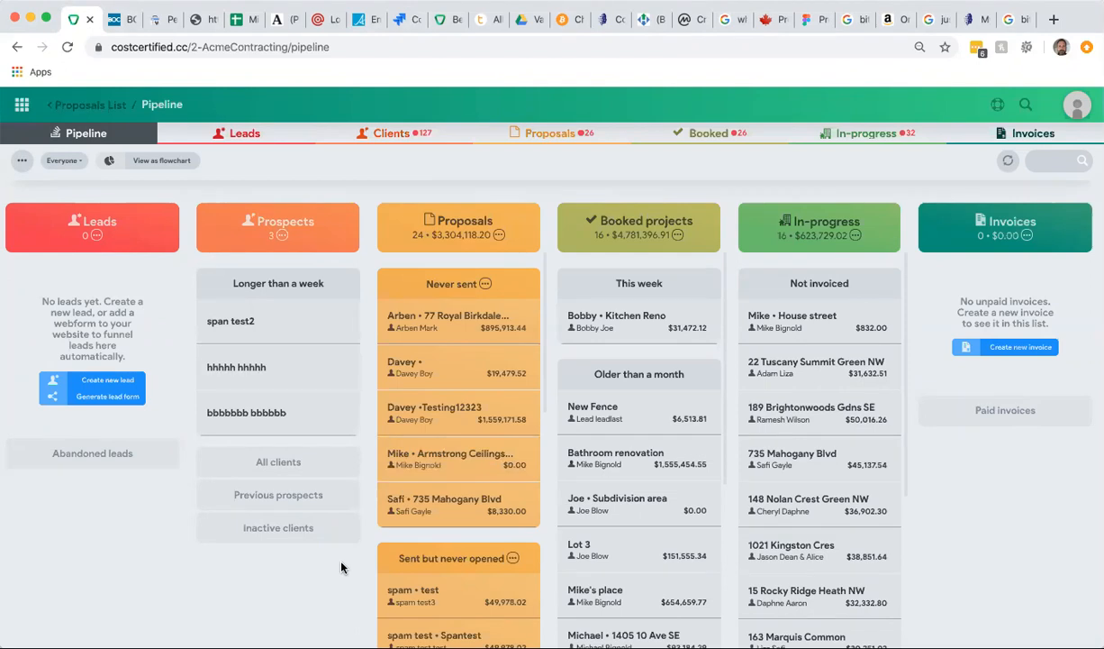
mouse_move(503, 160)
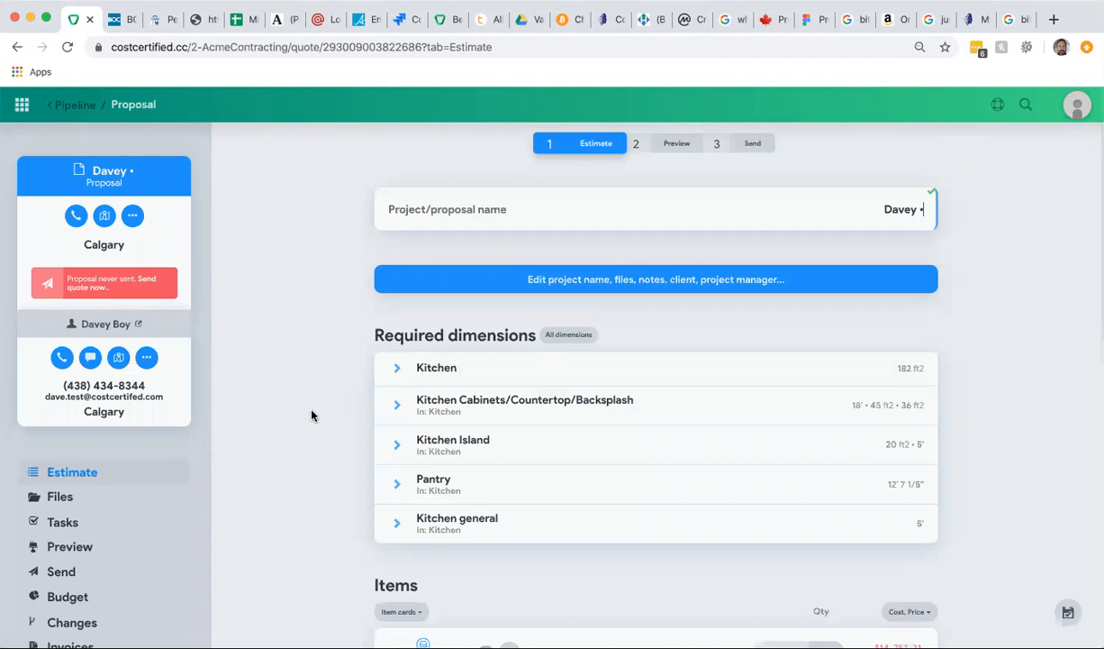
- Inspect the Davey estimate's Kitchen item by unfolding it, then fold it back up
scroll("down", 3)
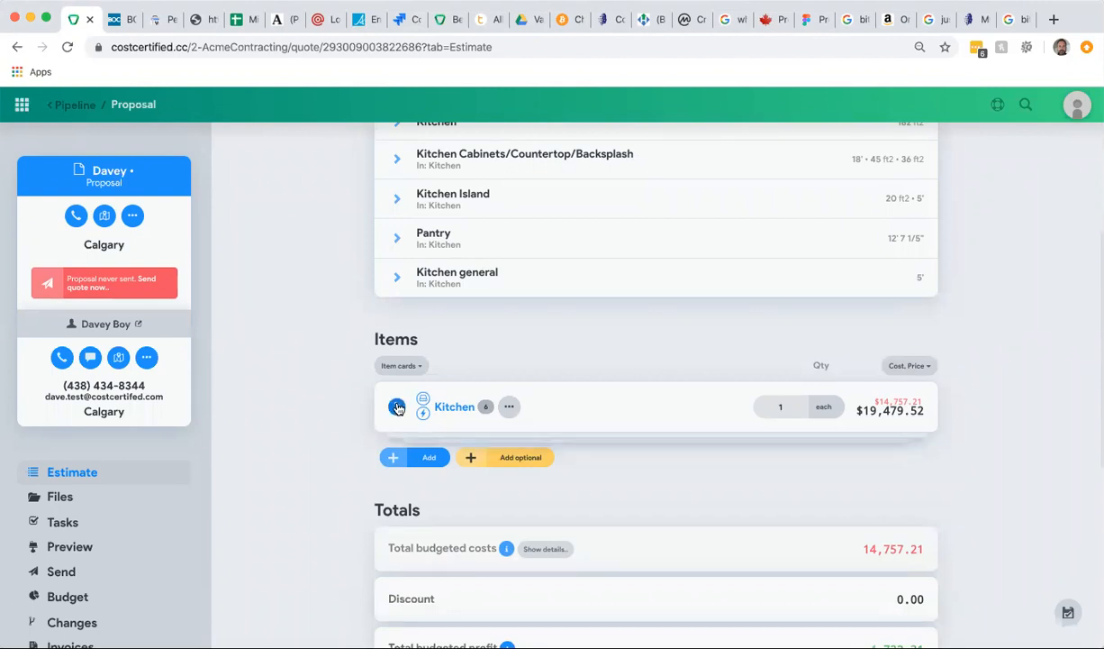
left_click(397, 406)
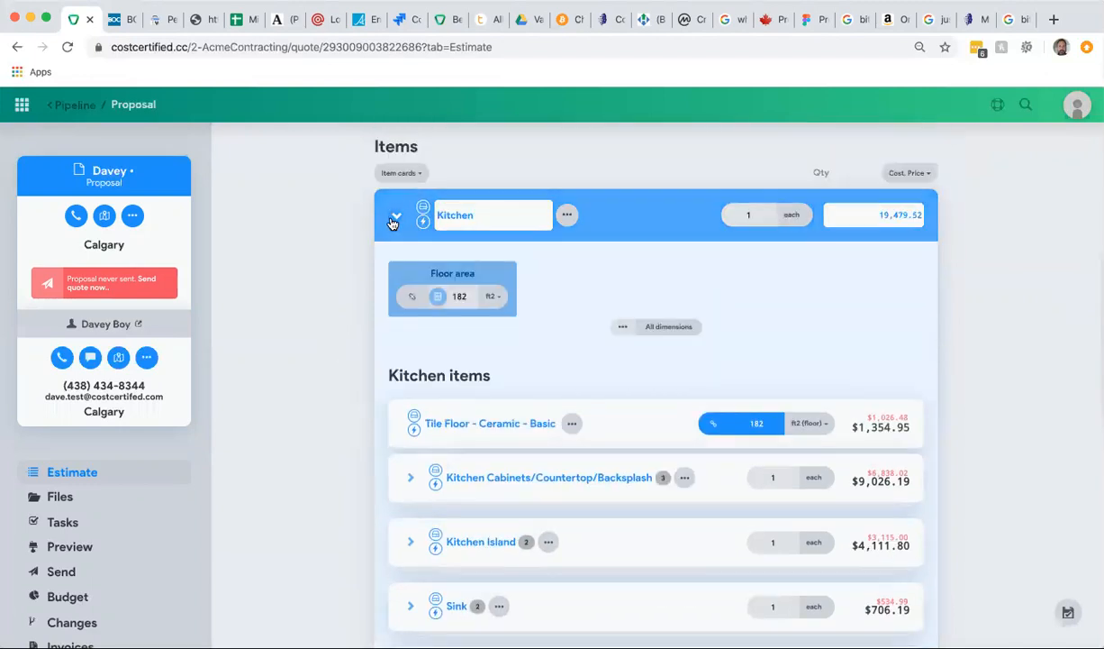
left_click(394, 221)
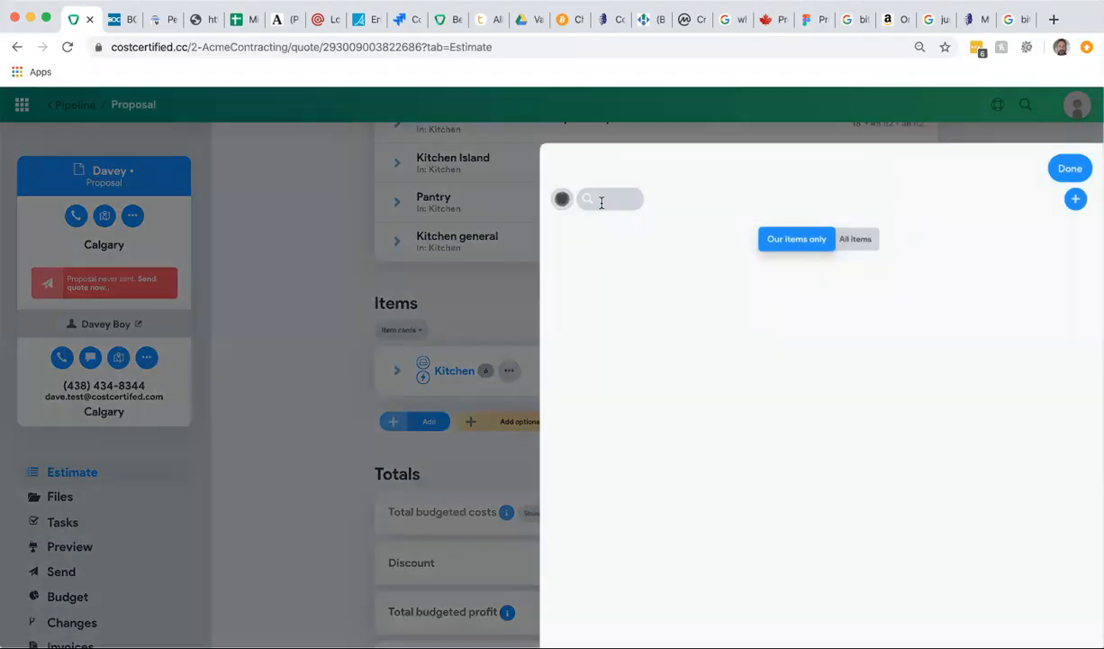
- Search the catalog for 'wet ba' and add the Wet Bar assembly as optional
type("wet ba")
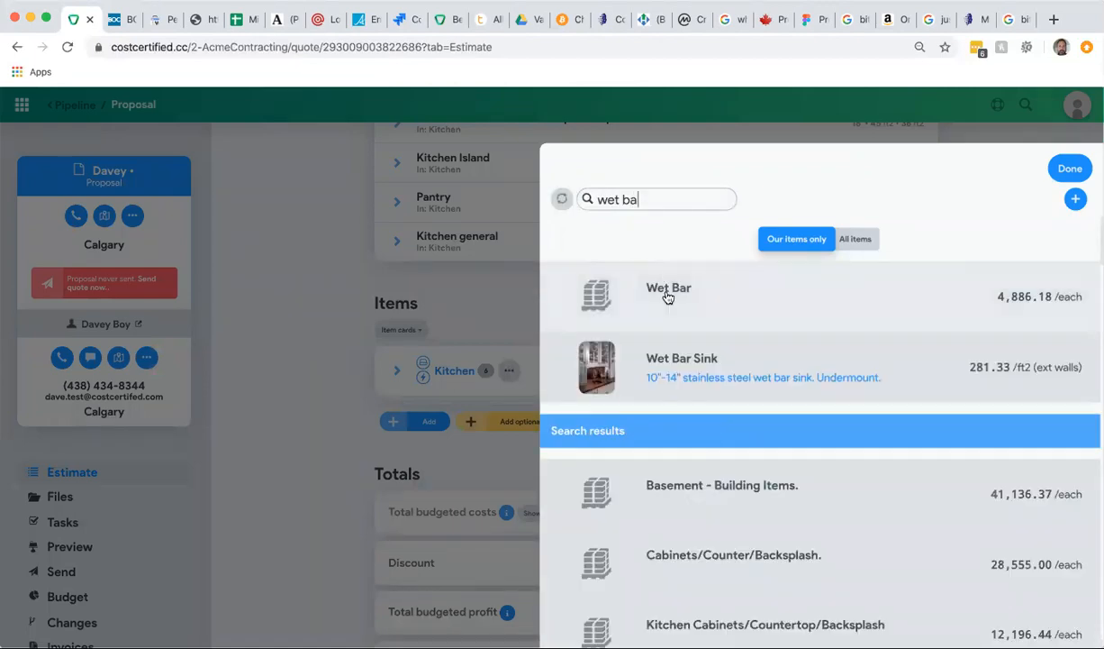
left_click(1069, 168)
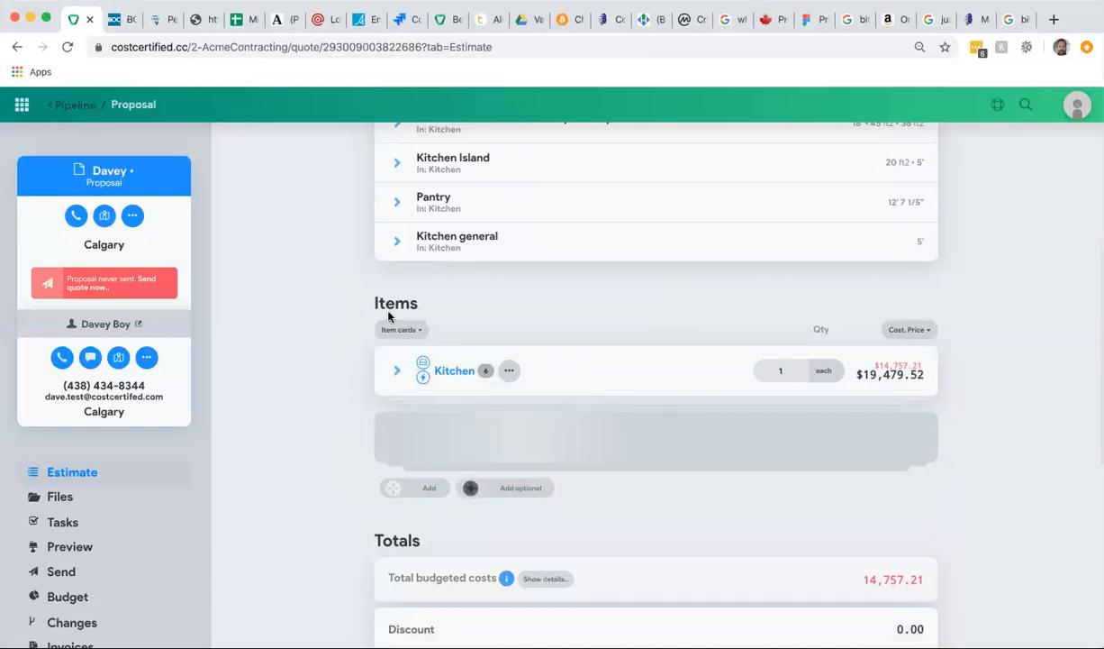
mouse_move(330, 365)
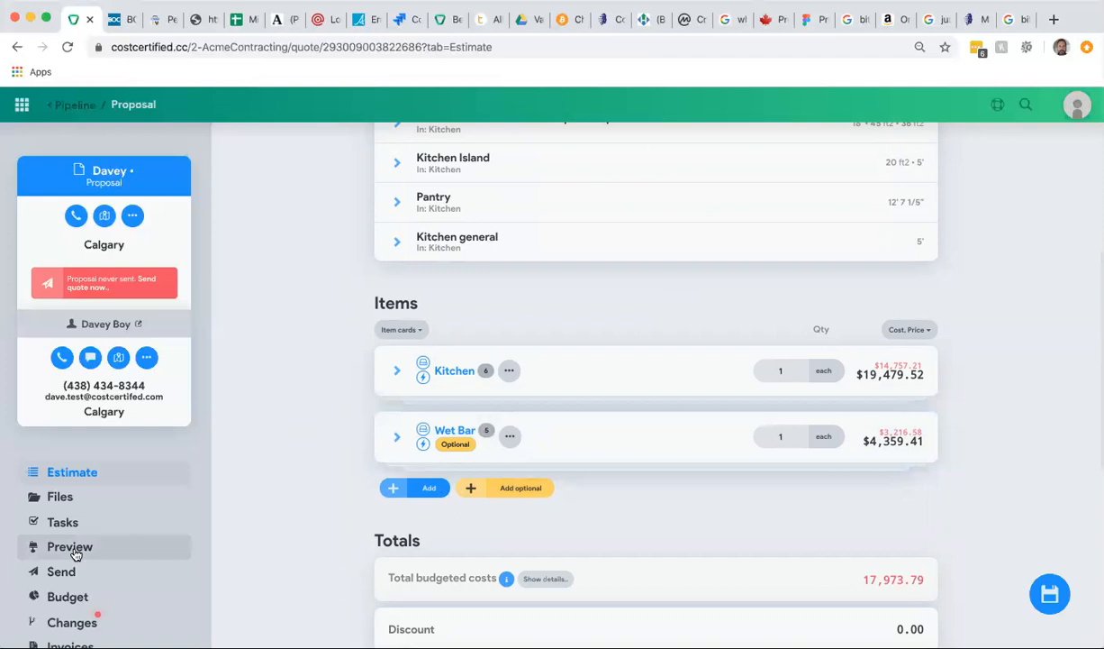
- Preview the Davey proposal and check optional Wet Bar ($4,359.41) and the $25,030.88 total
left_click(69, 546)
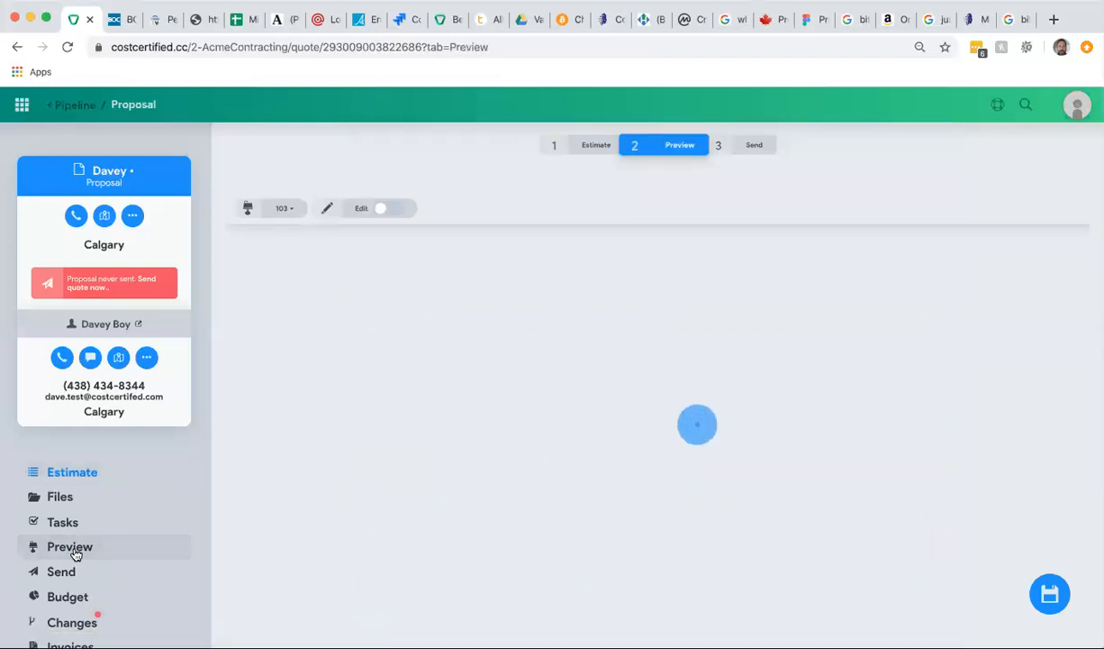
mouse_move(317, 402)
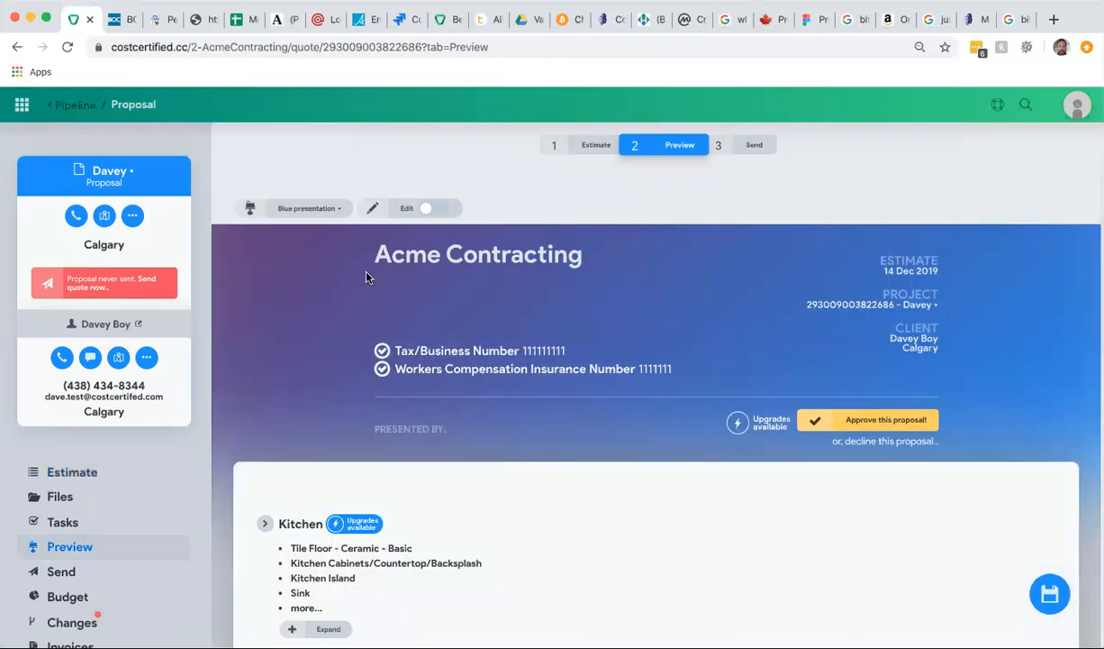
mouse_move(426, 334)
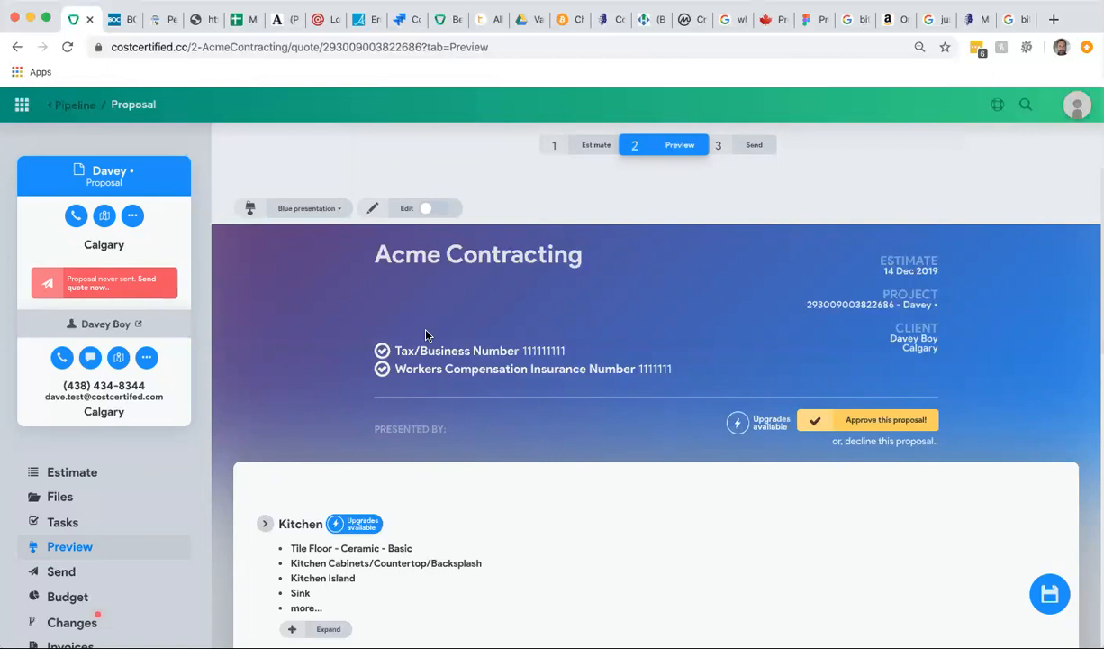
mouse_move(442, 358)
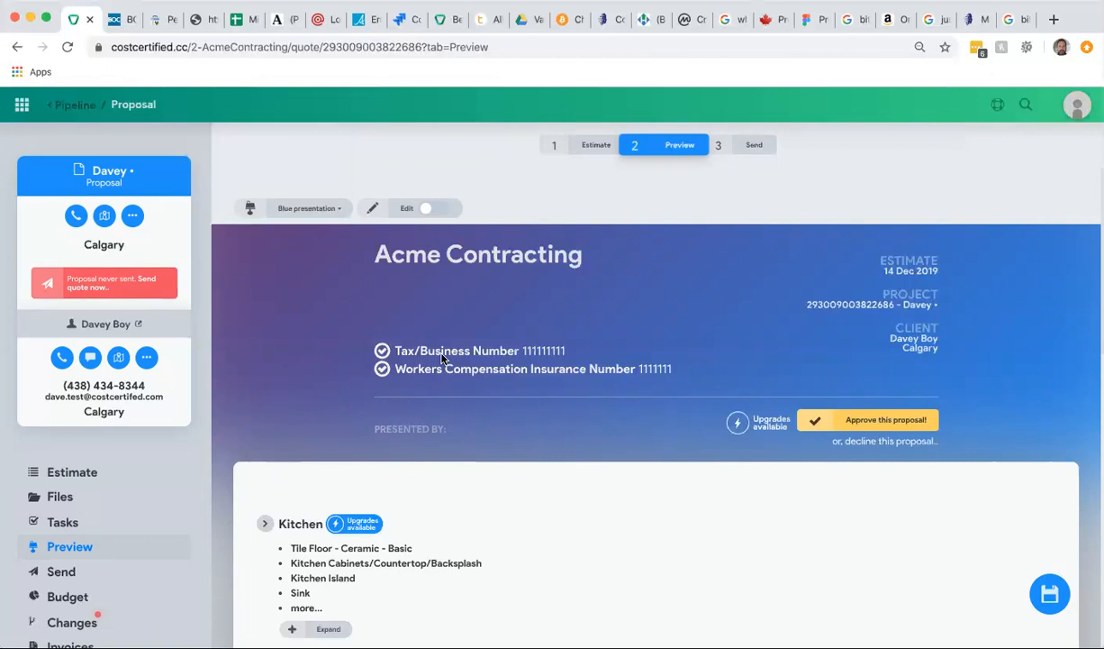
scroll("down", 3)
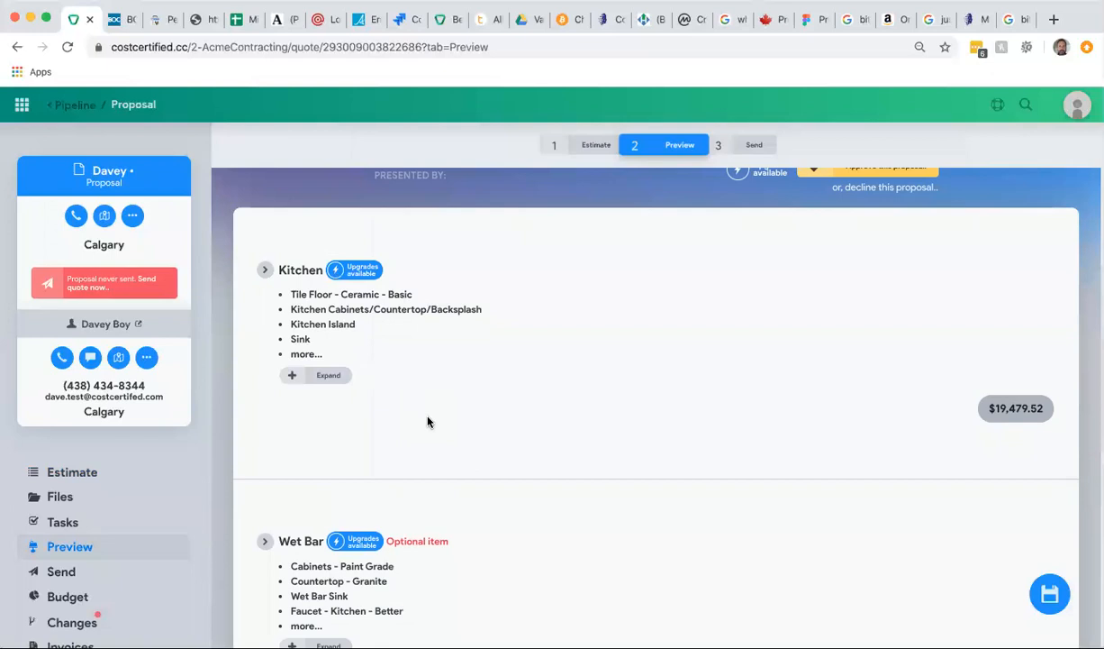
mouse_move(468, 320)
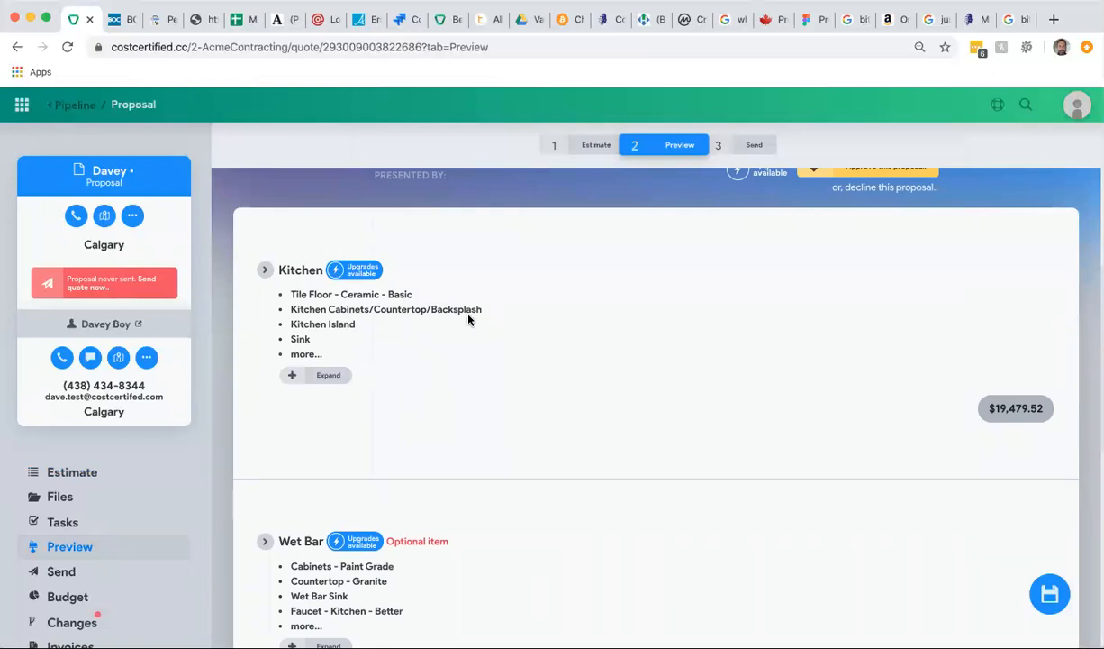
scroll("down", 3)
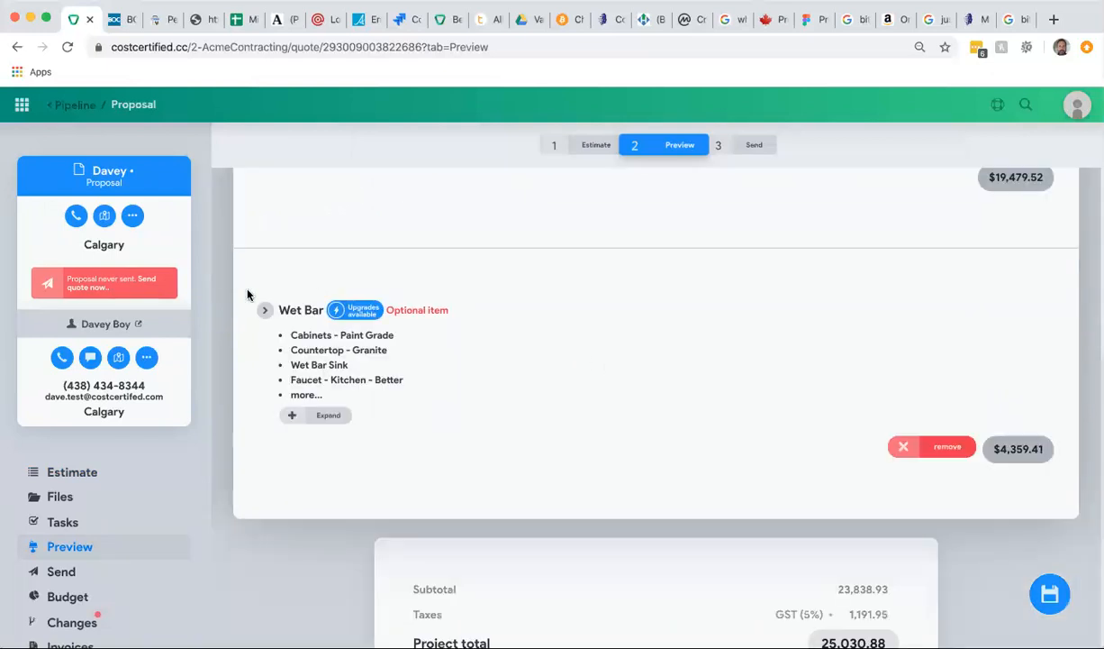
mouse_move(849, 378)
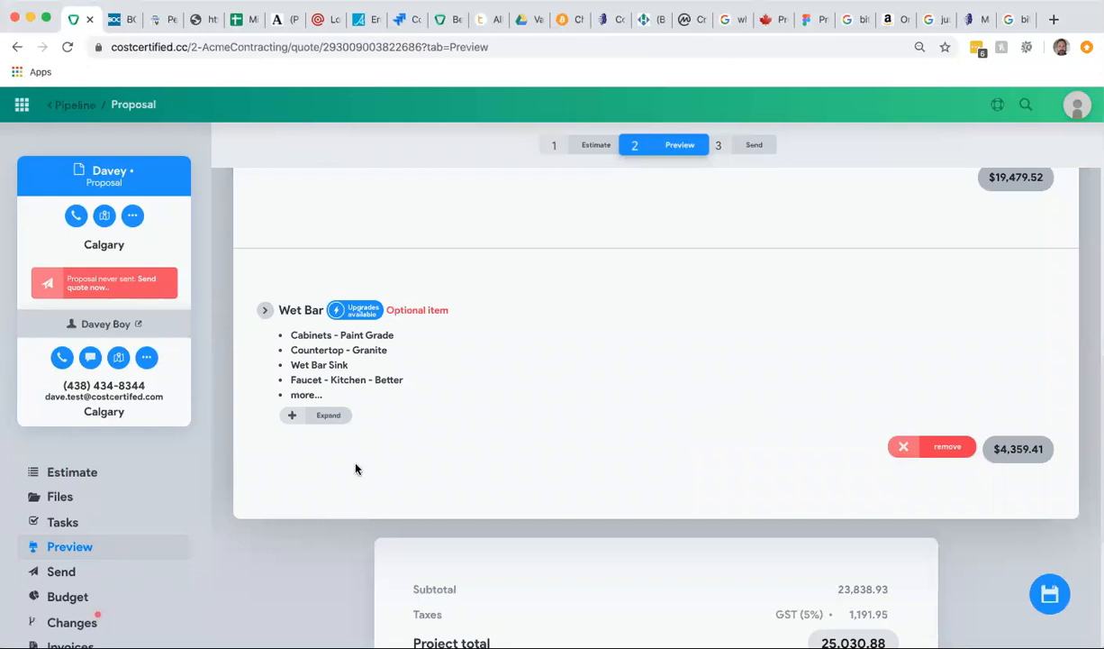
mouse_move(504, 479)
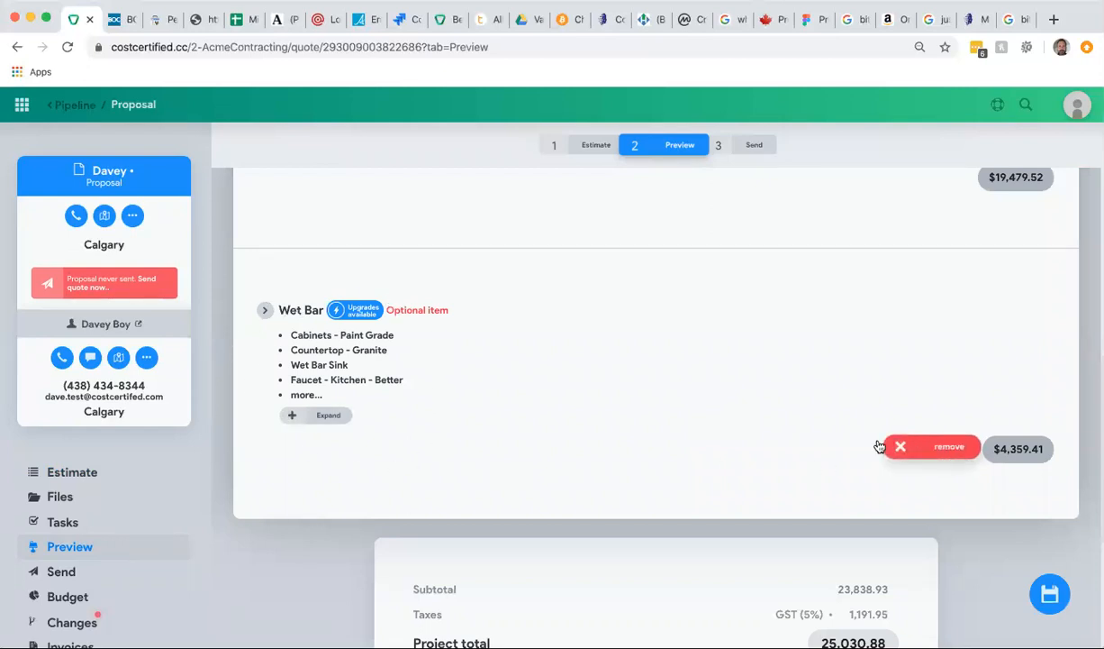
mouse_move(682, 404)
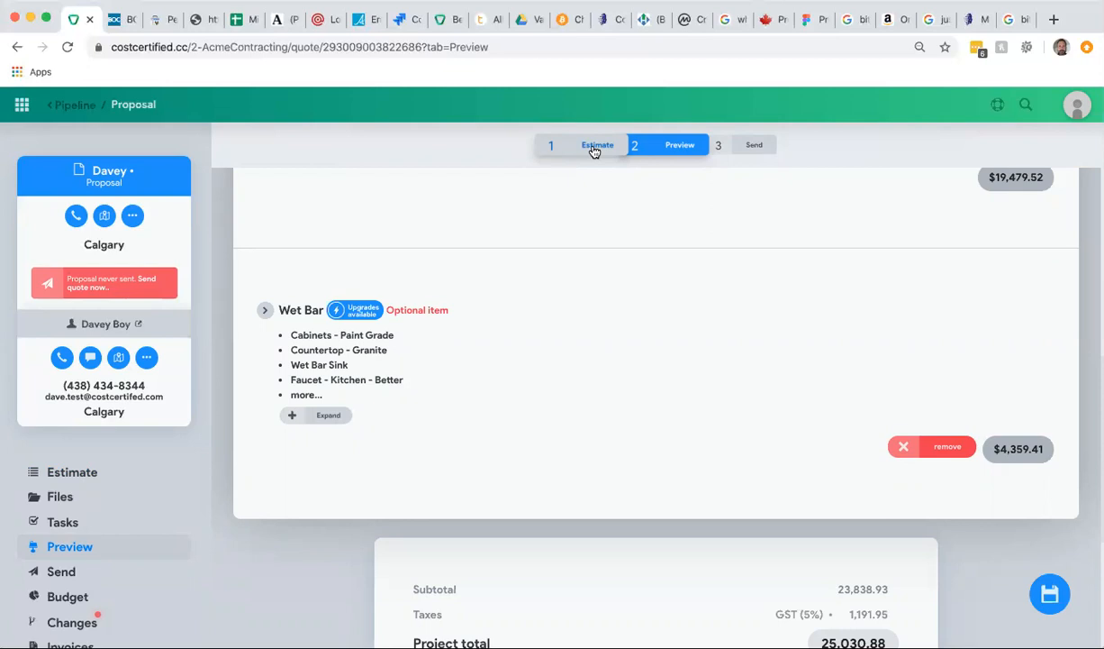
- Return to the Davey estimate, unfold Kitchen, and remove its Pantry item ($613.22)
left_click(596, 145)
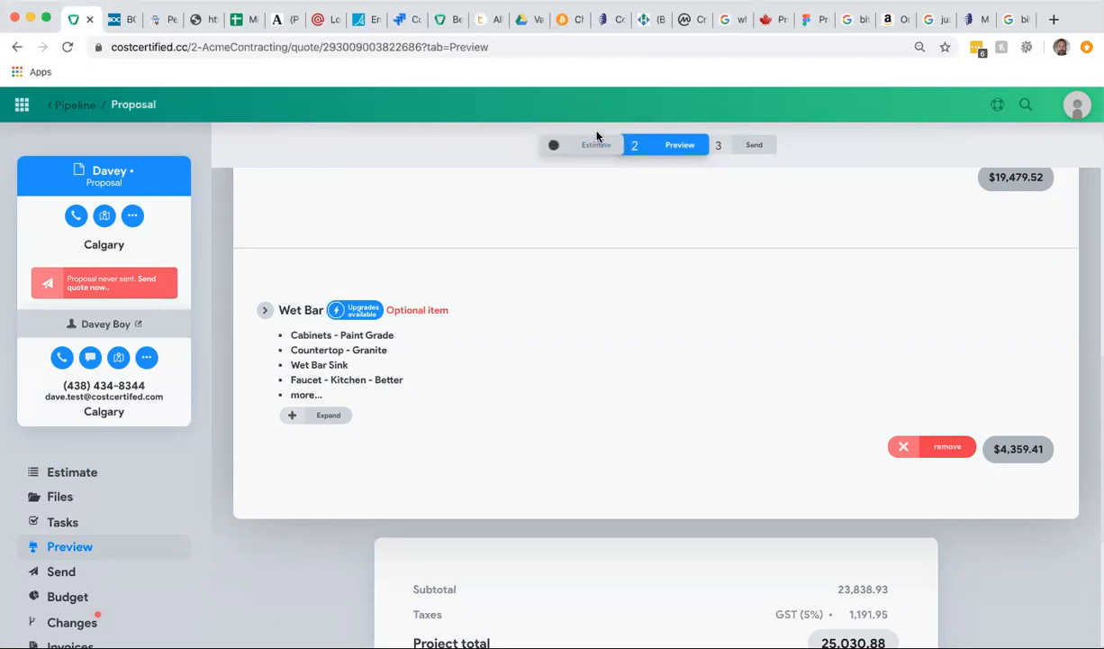
left_click(595, 143)
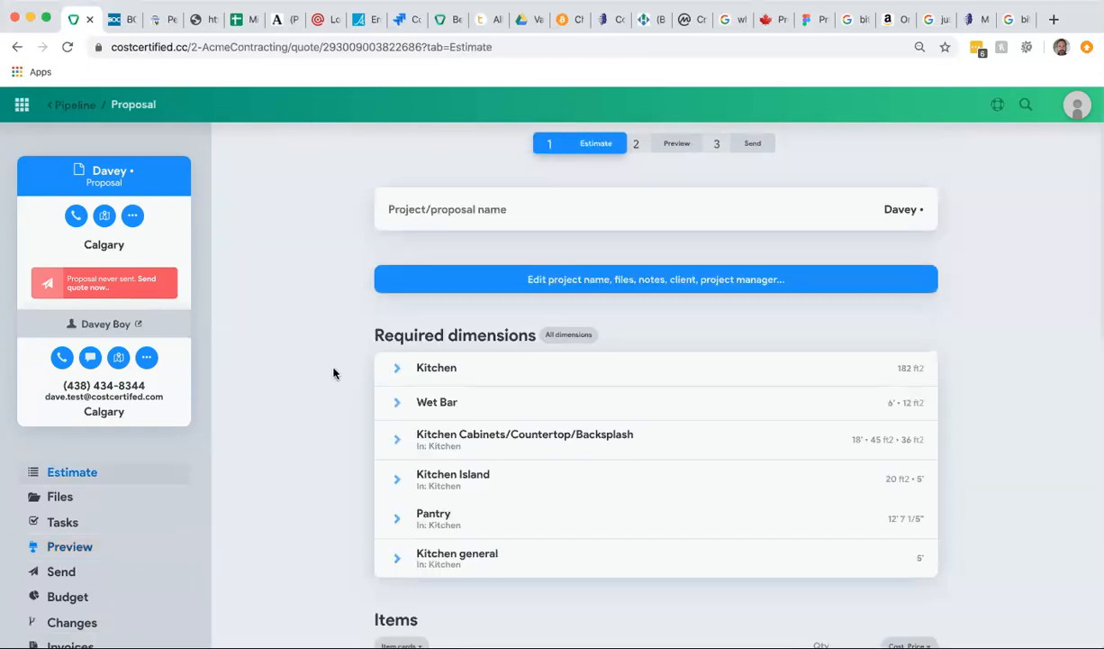
scroll("down", 3)
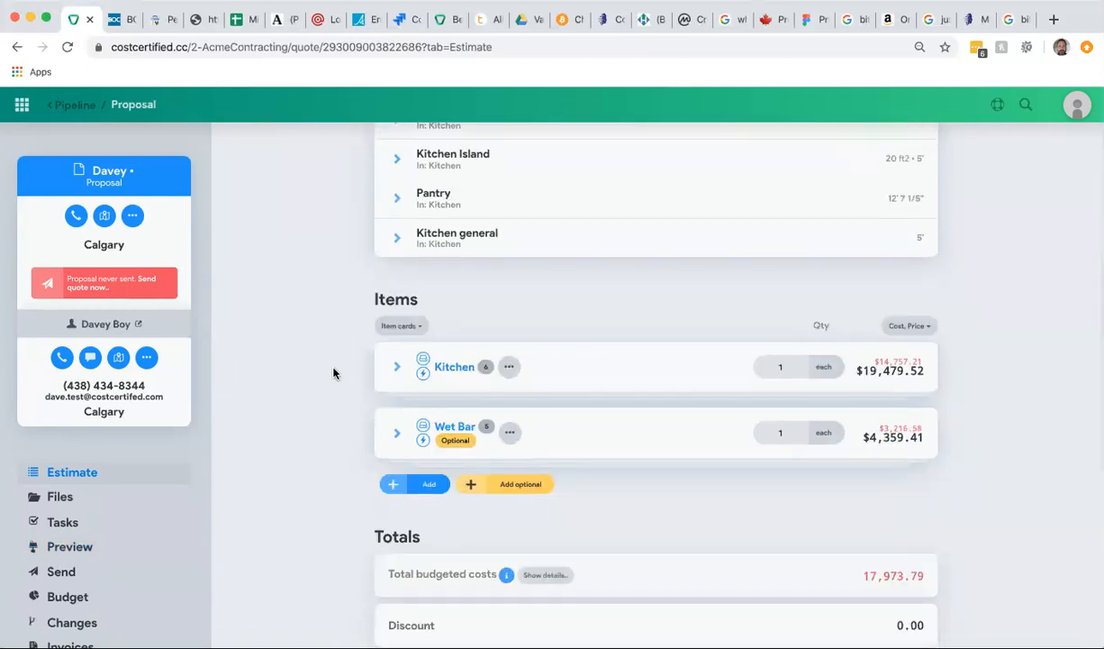
scroll("down", 3)
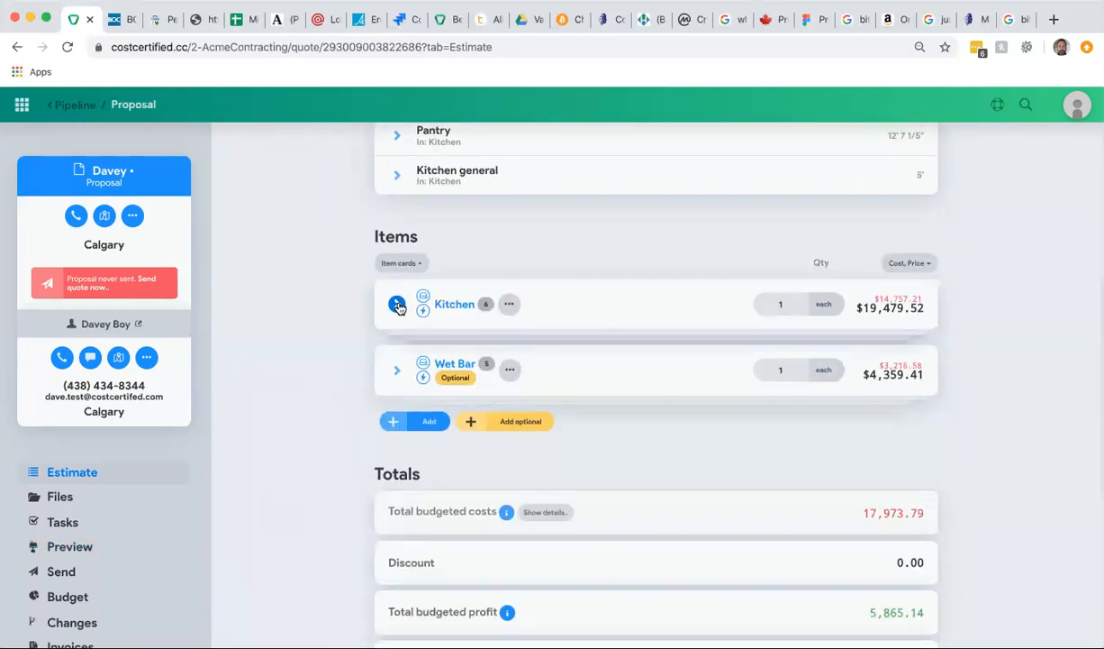
left_click(396, 303)
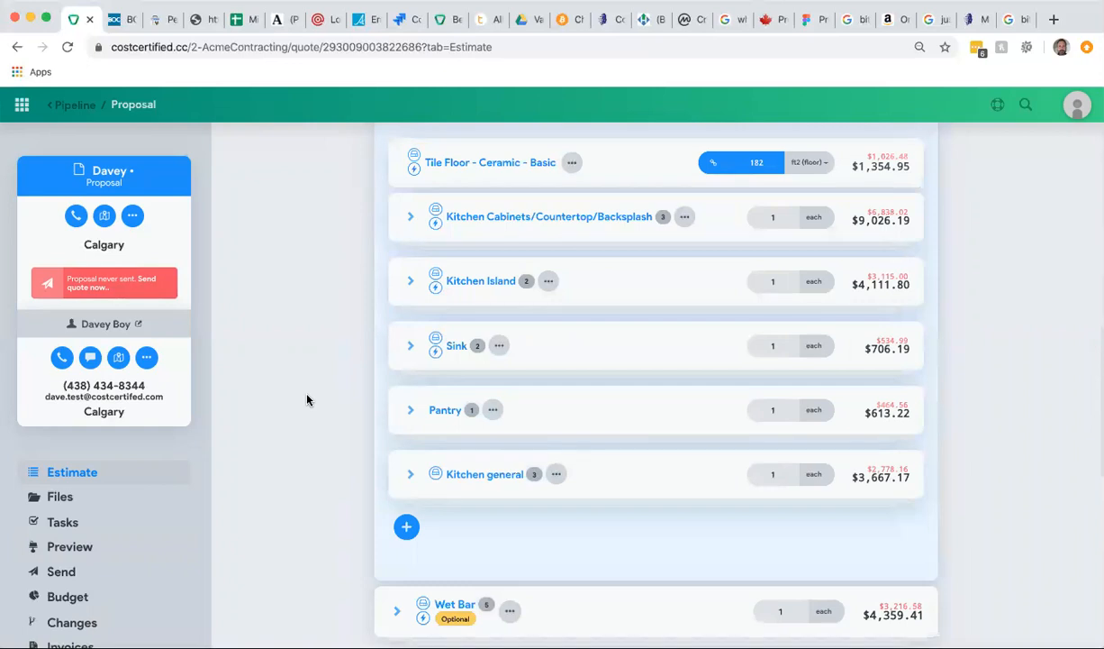
mouse_move(508, 411)
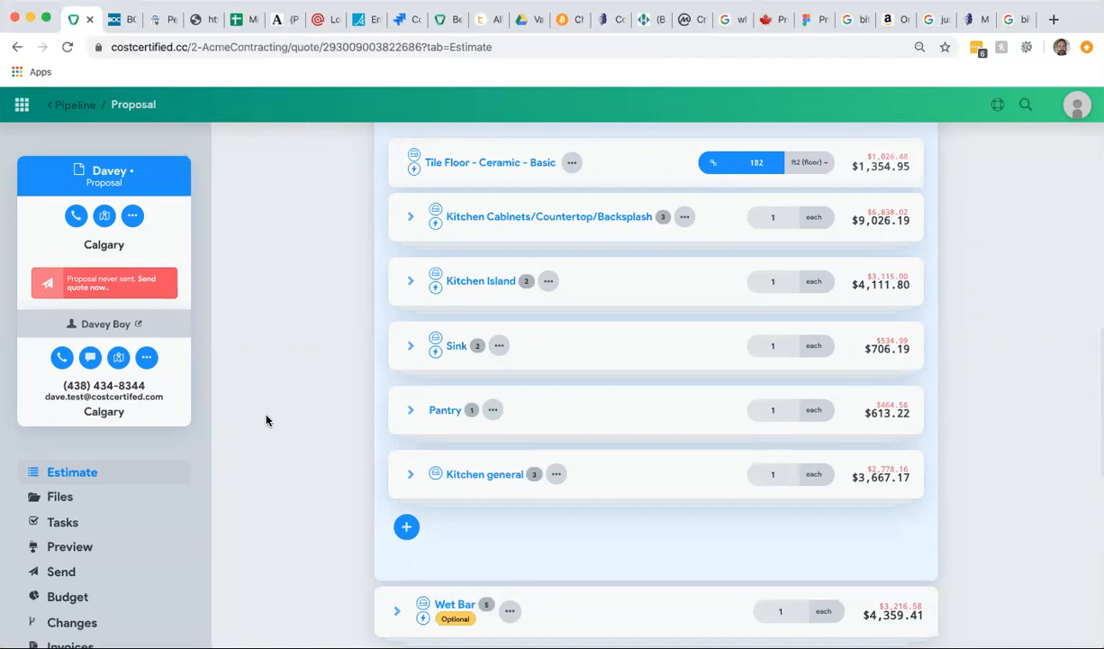
left_click(493, 410)
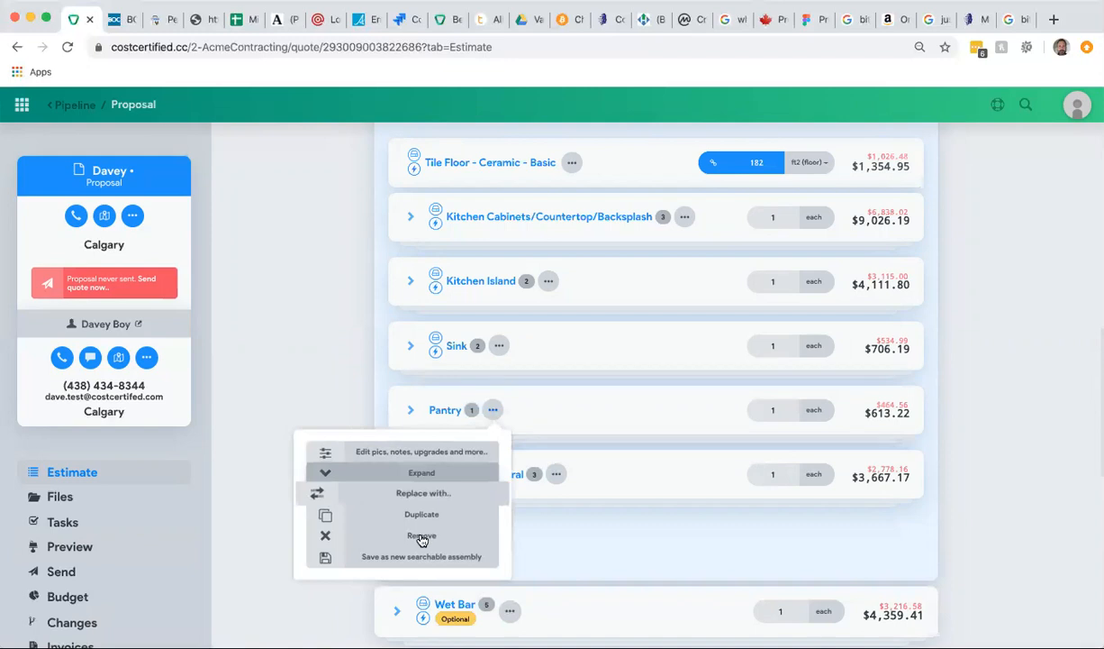
mouse_move(428, 538)
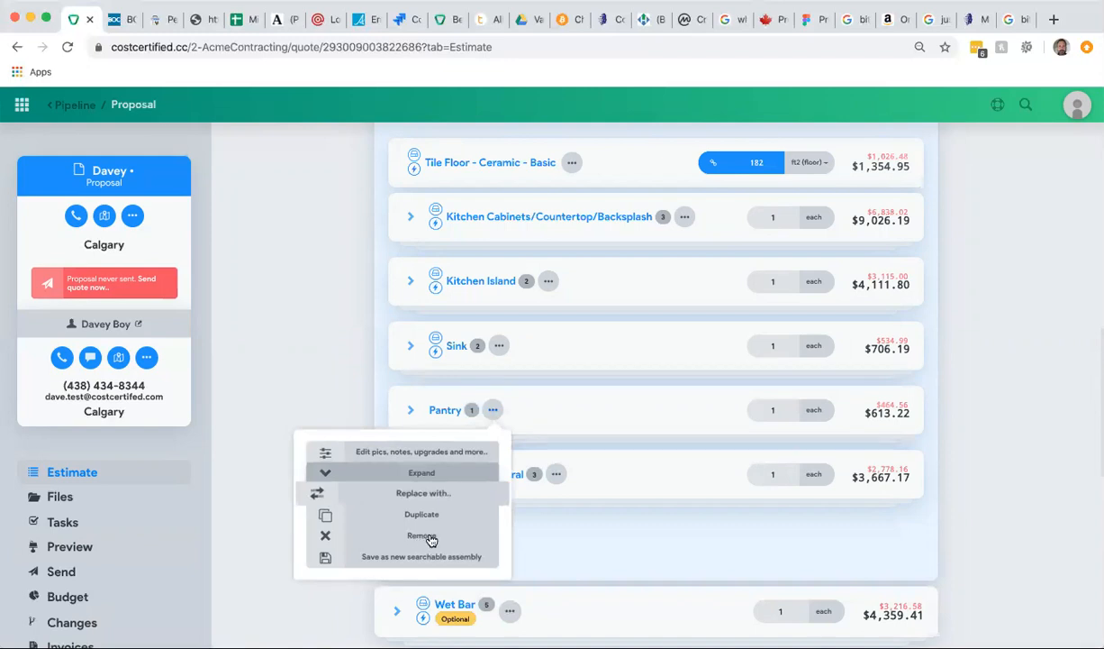
left_click(421, 535)
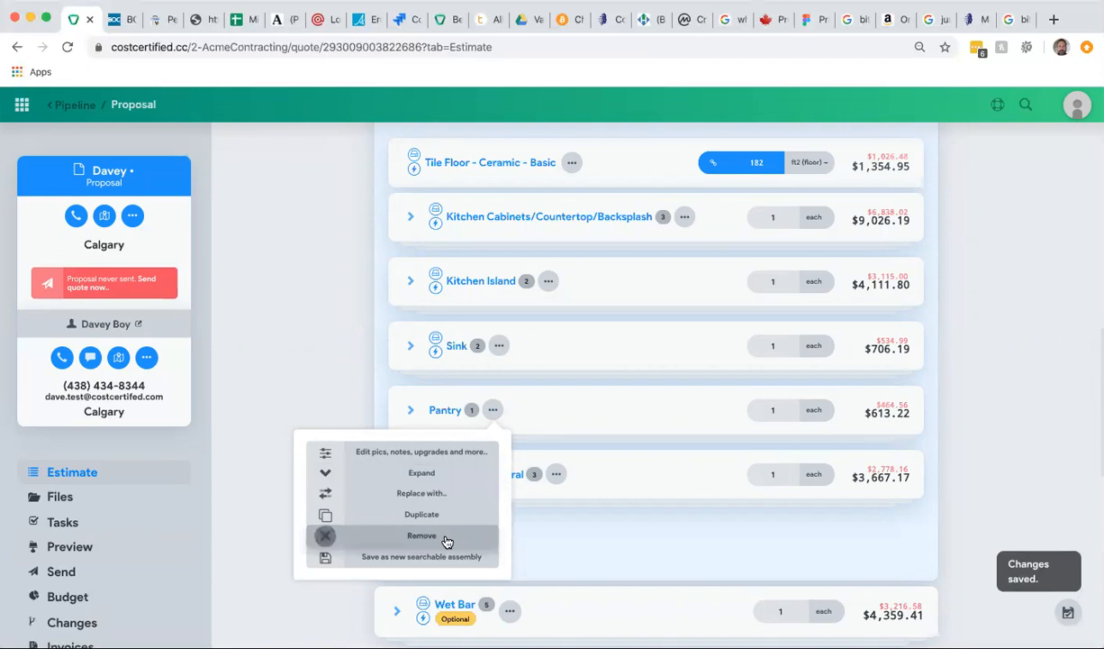
mouse_move(762, 503)
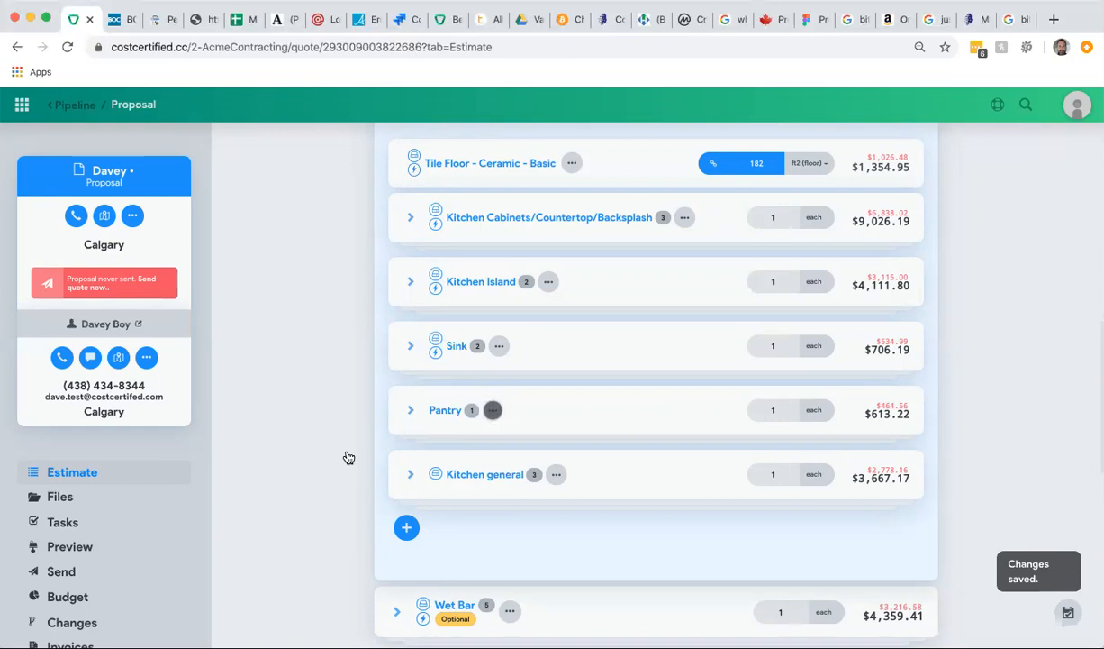
mouse_move(347, 456)
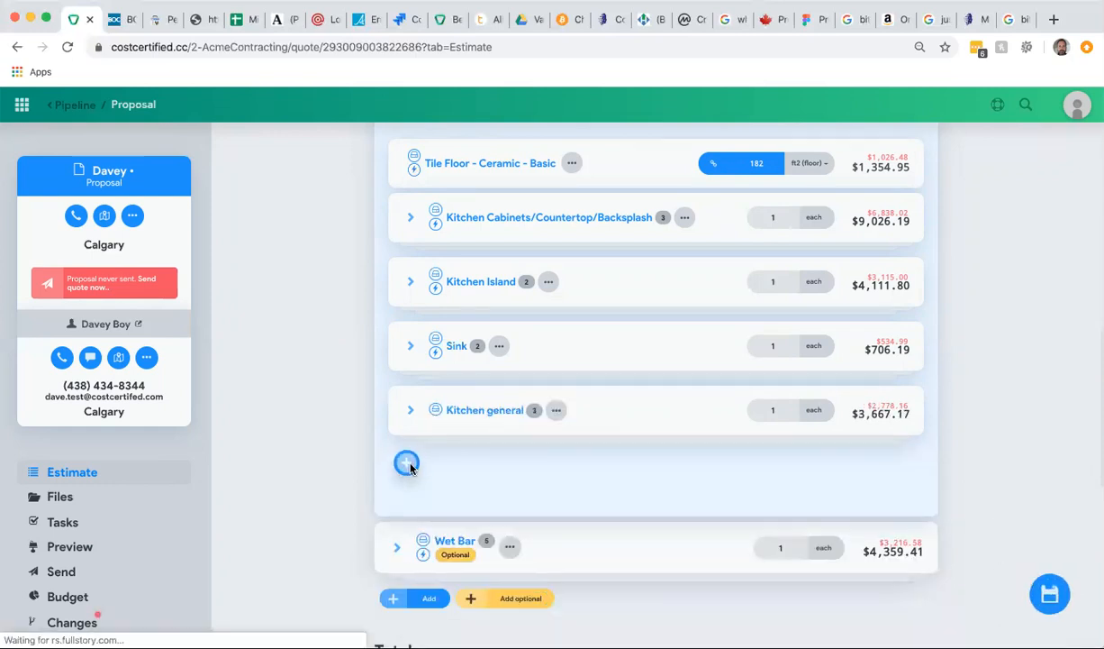
- Add a blank new item at the end of the Kitchen items group and open its details
left_click(406, 462)
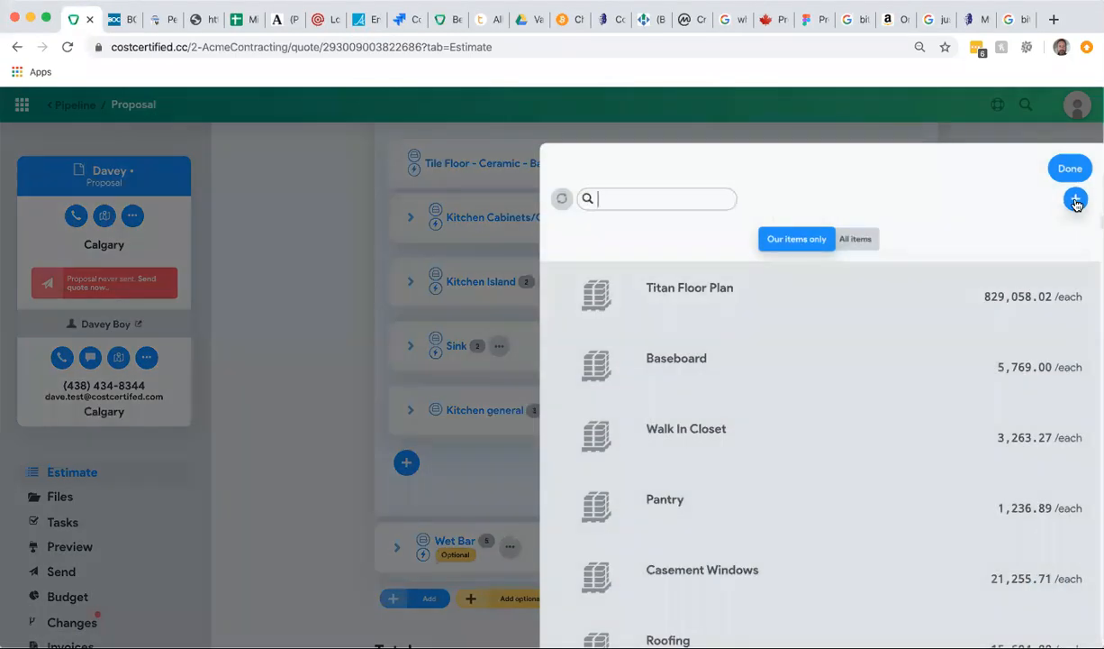
left_click(1075, 199)
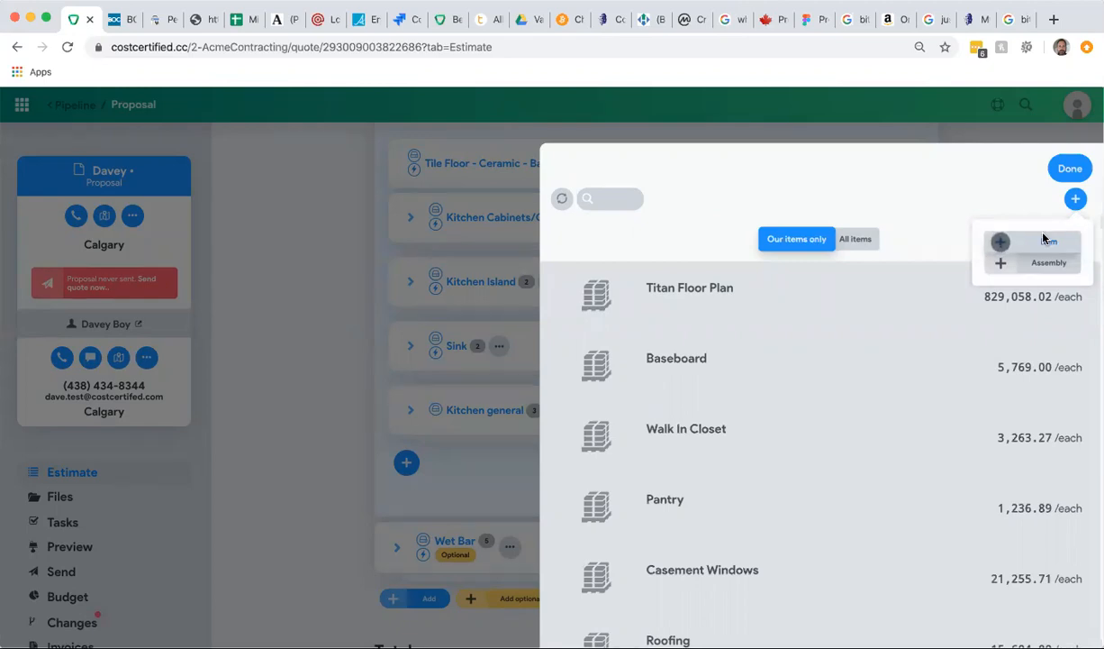
left_click(1070, 167)
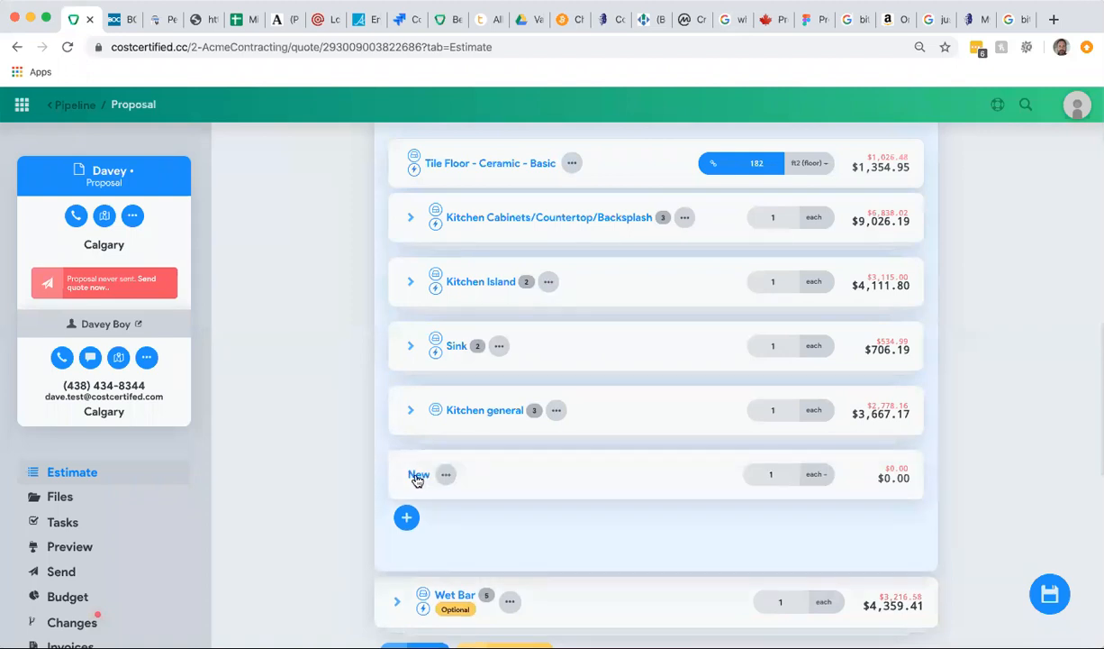
left_click(419, 474)
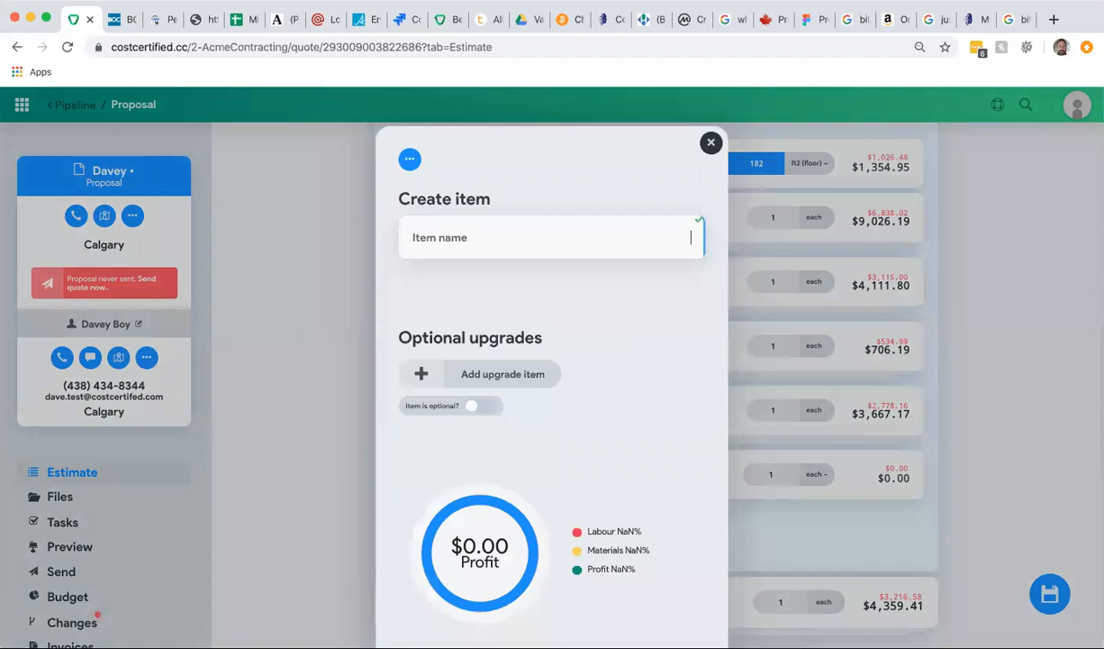
- Name the new item 'Remove Load Bearing Wall' and set its combined cost to 1,500
type("Remove Load Bearing W")
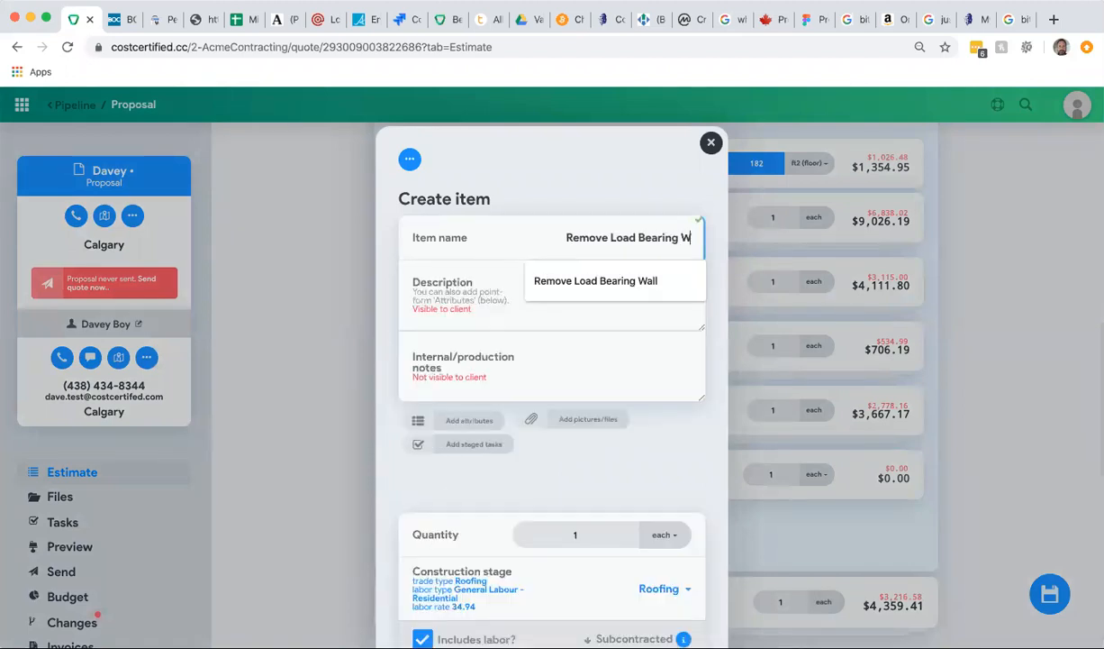
left_click(595, 280)
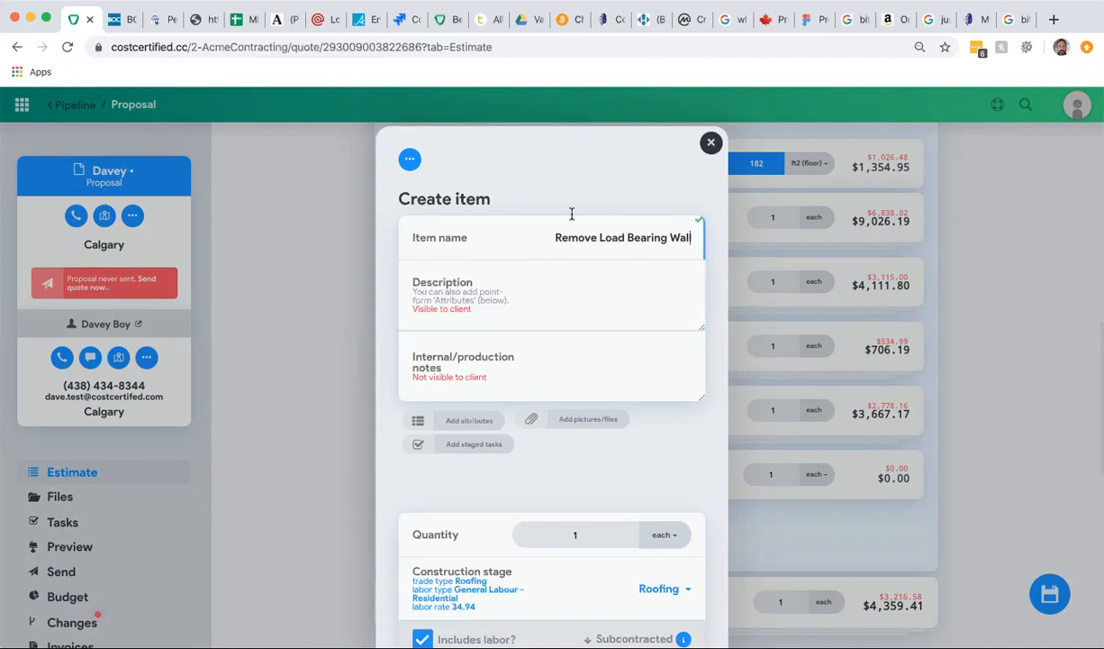
scroll("down", 3)
type("1")
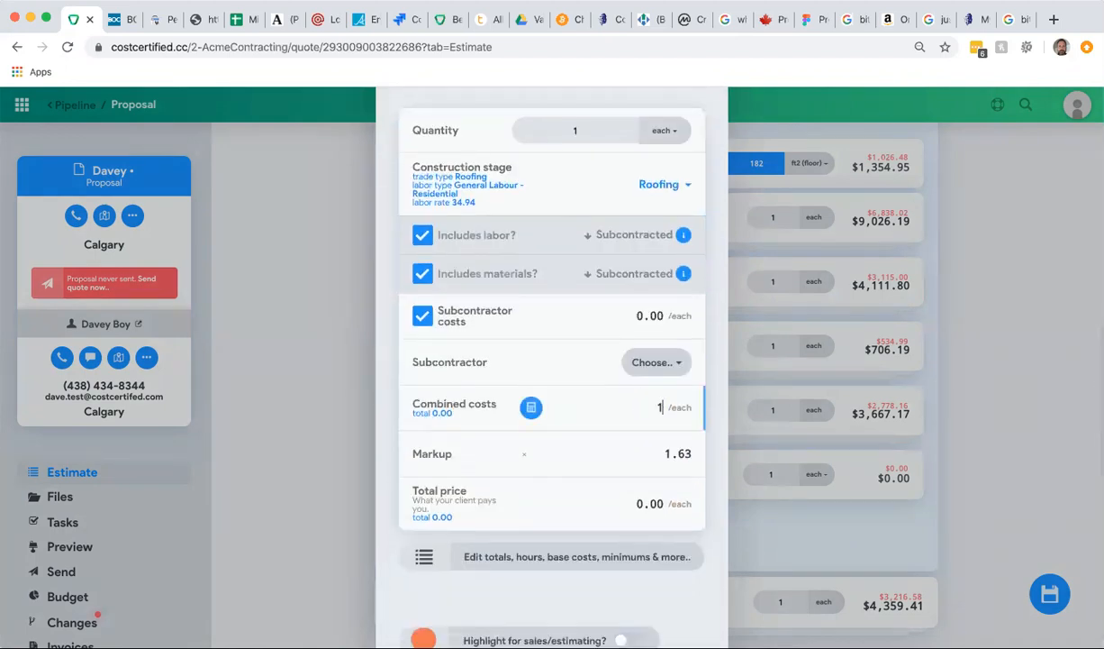
type("500")
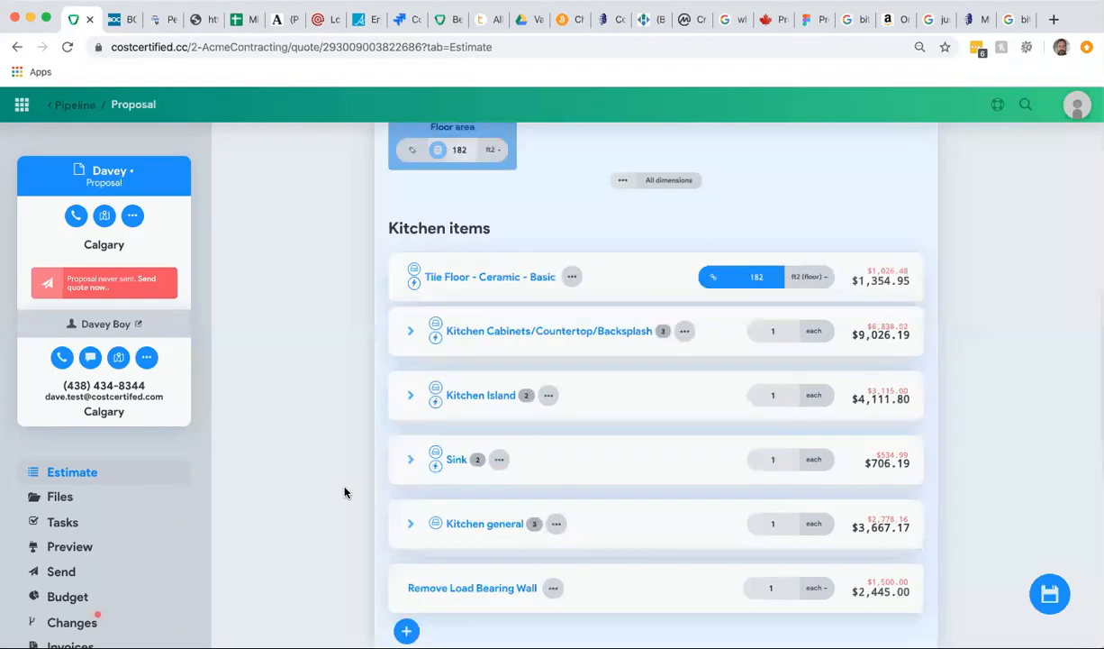
- Fold up the Kitchen group, now six items totalling $21,311.30
scroll("down", 3)
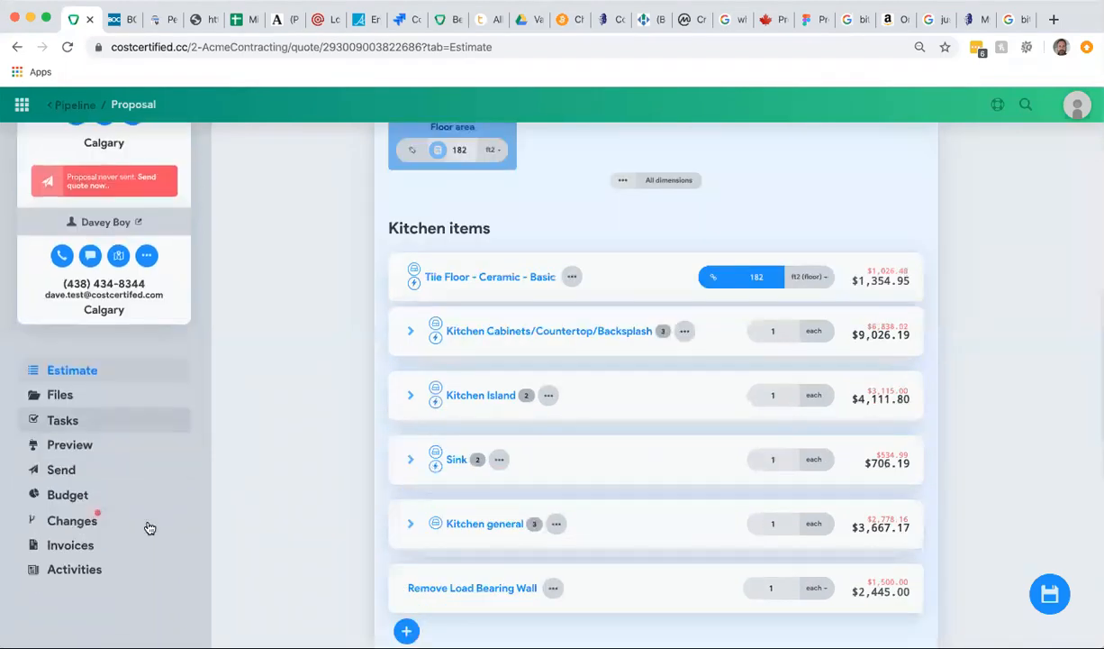
mouse_move(269, 532)
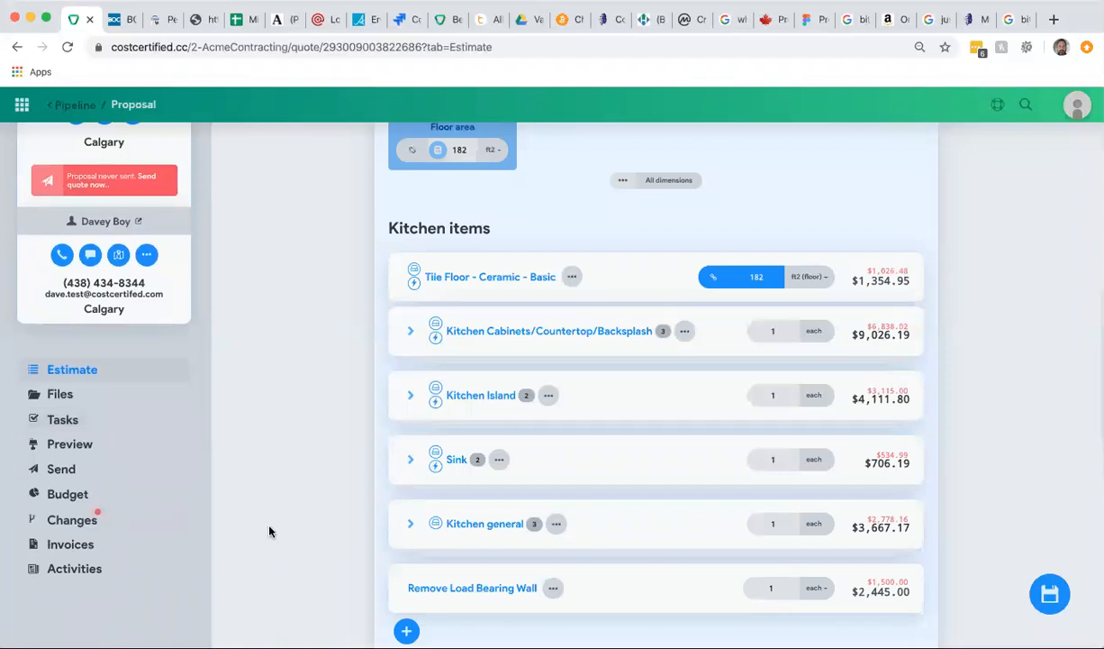
scroll("down", 3)
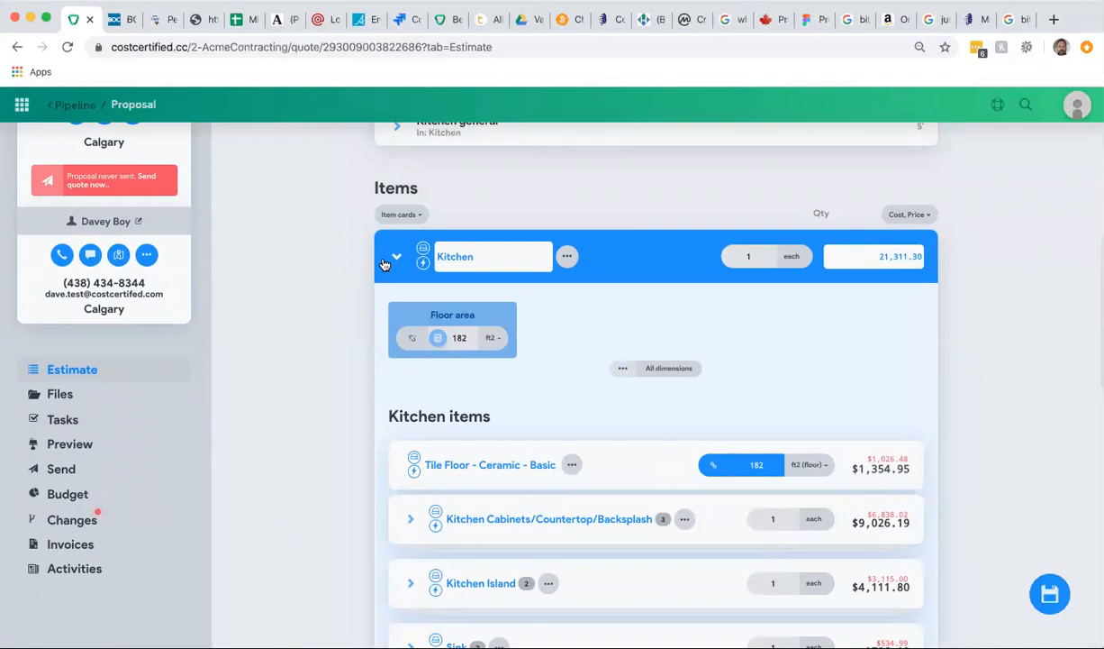
left_click(395, 256)
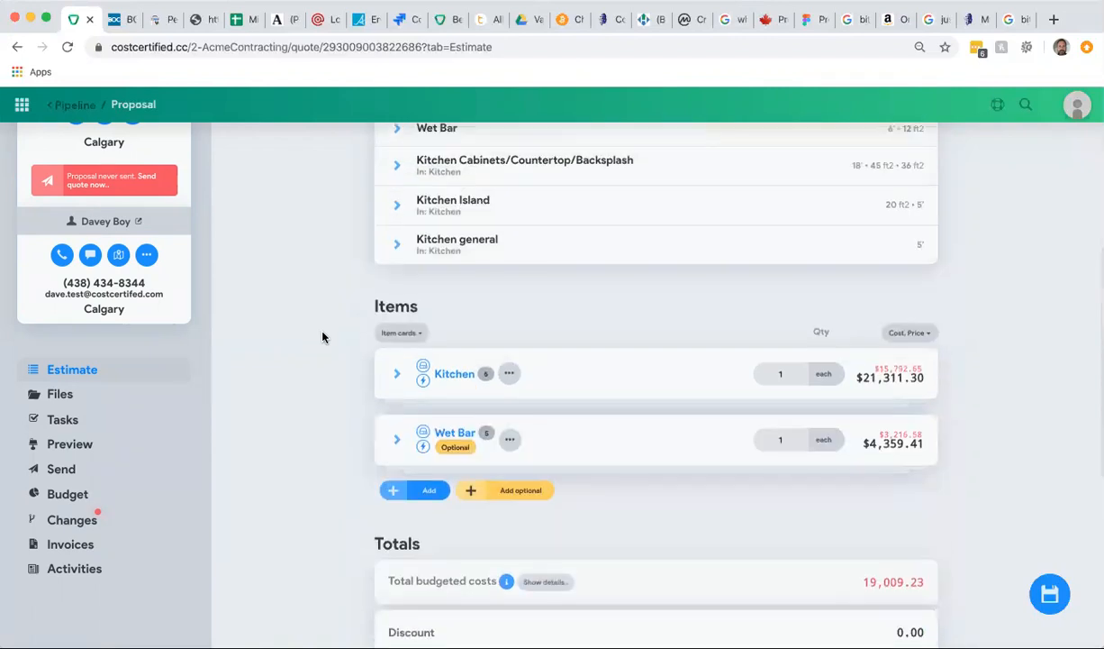
scroll("down", 3)
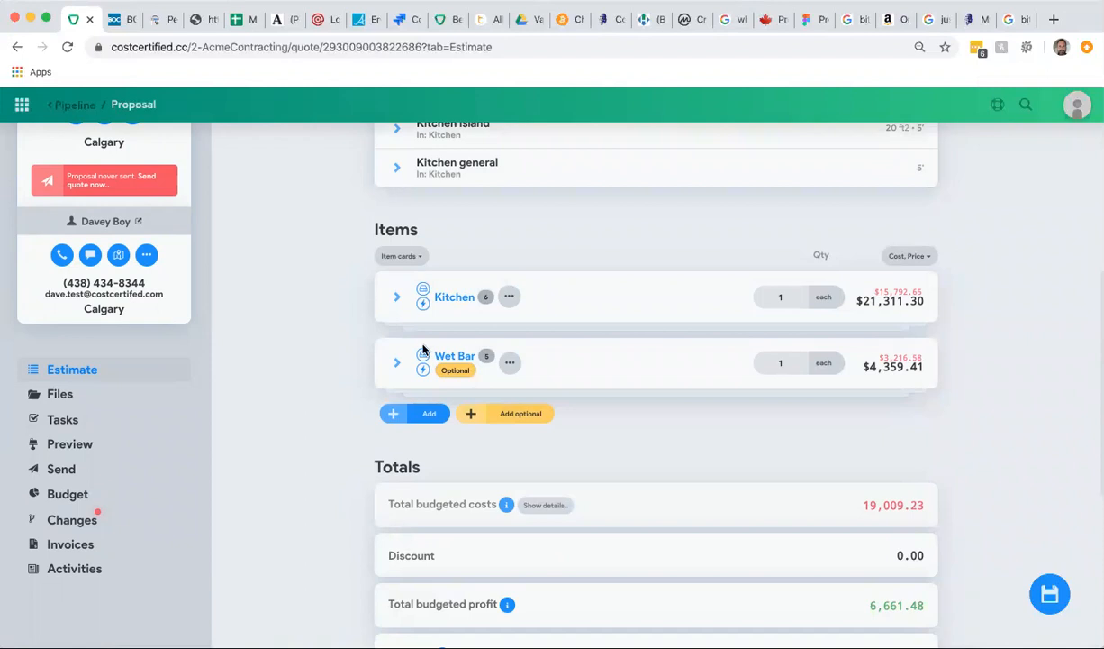
mouse_move(359, 332)
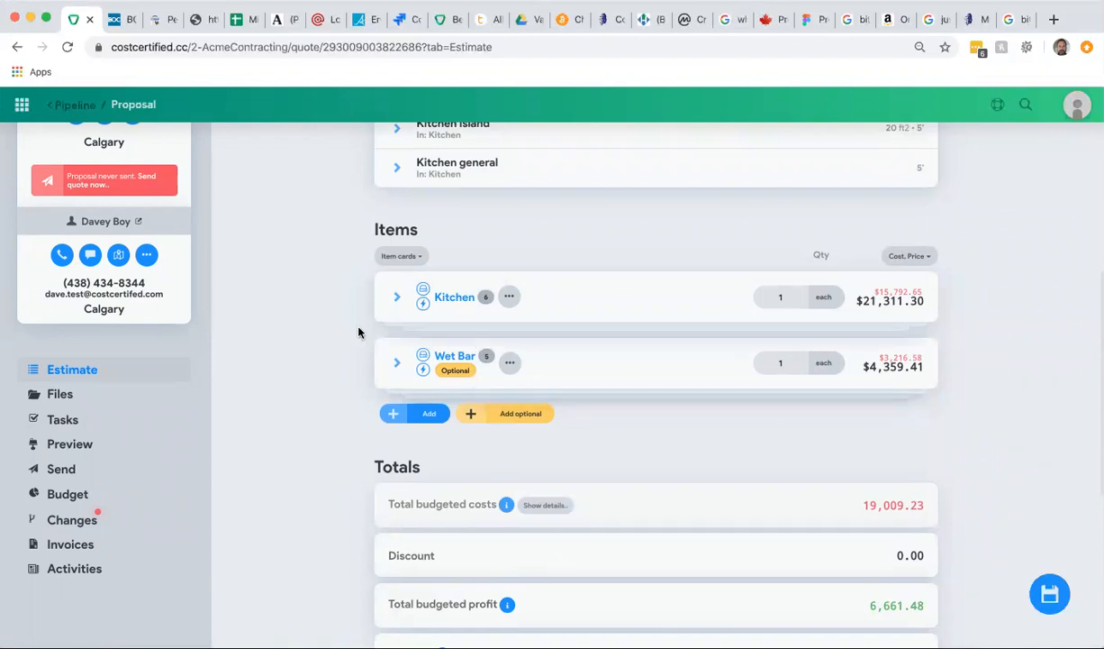
mouse_move(300, 398)
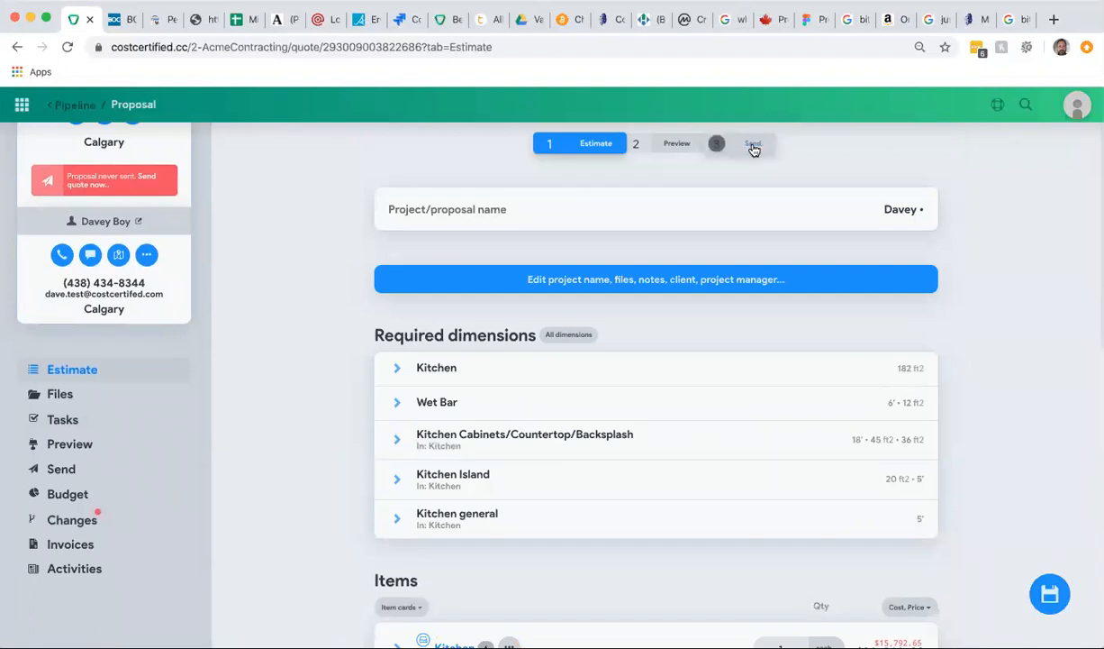
- Go to the Davey proposal's Send step
left_click(754, 143)
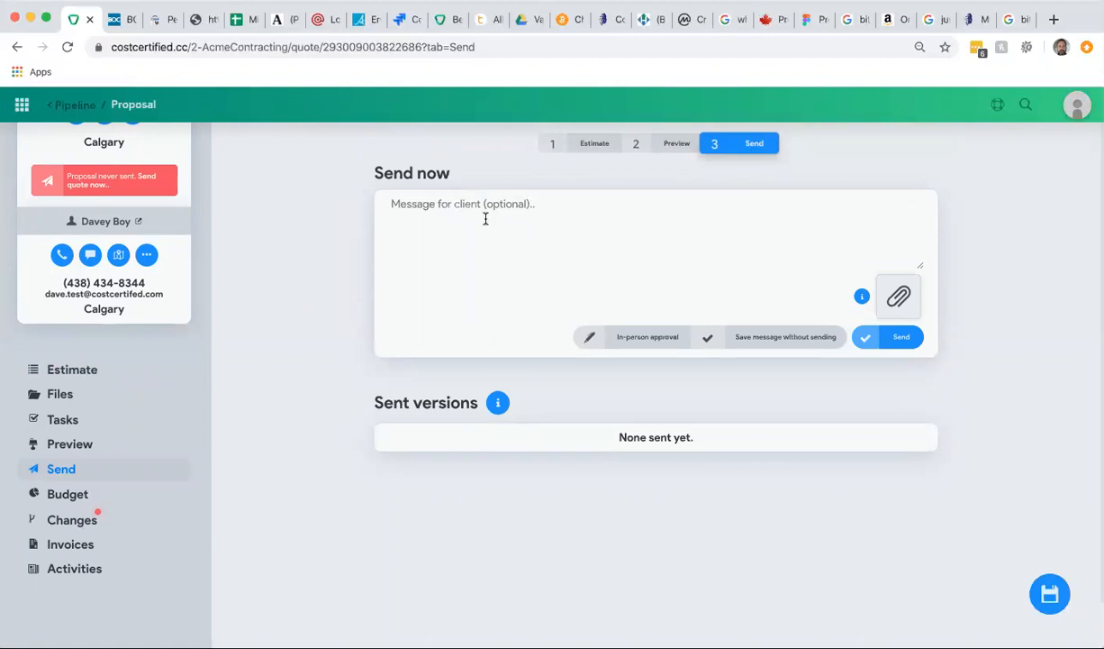
- Send the proposal with the note 'Hey, here's your new quote' and return to Pipeline
type("Hey, here's y")
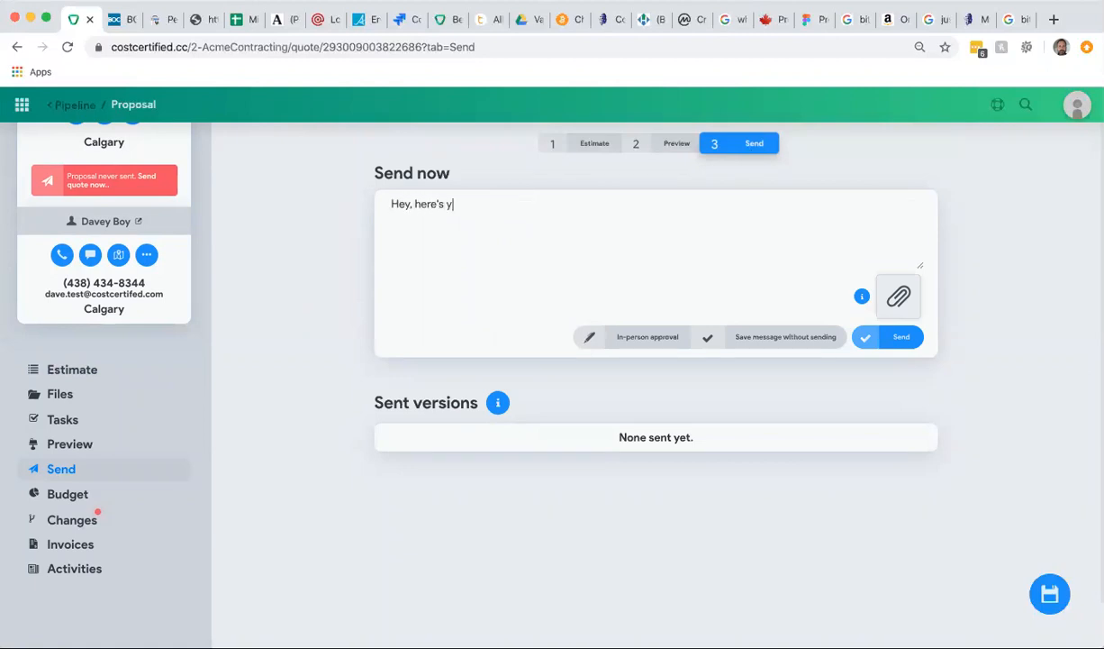
type("our new quote")
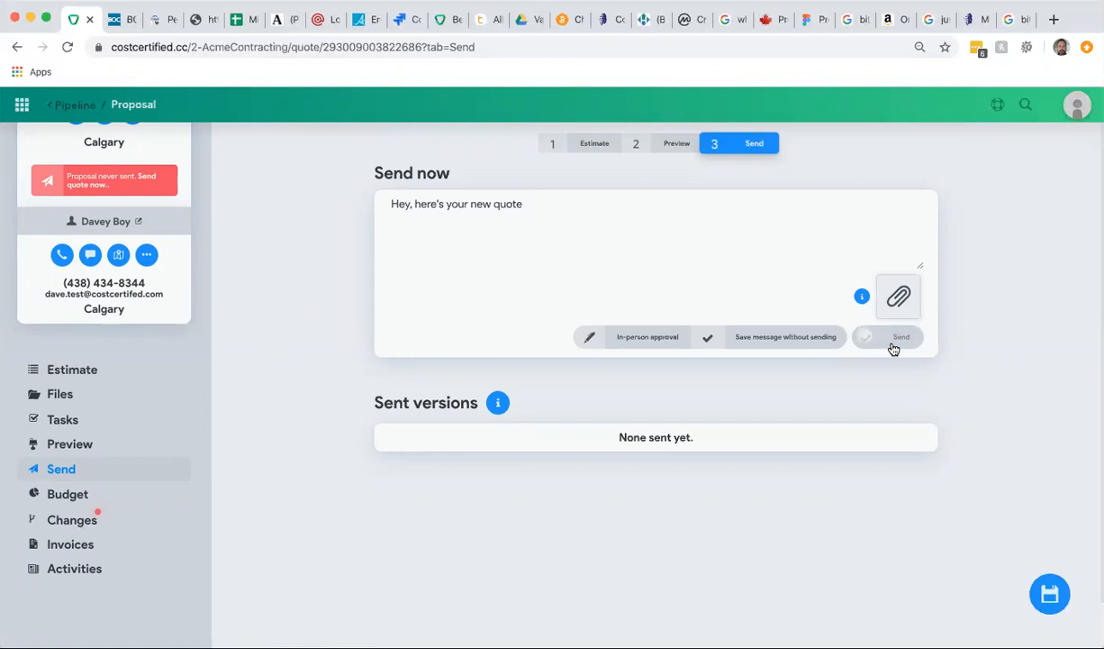
mouse_move(355, 451)
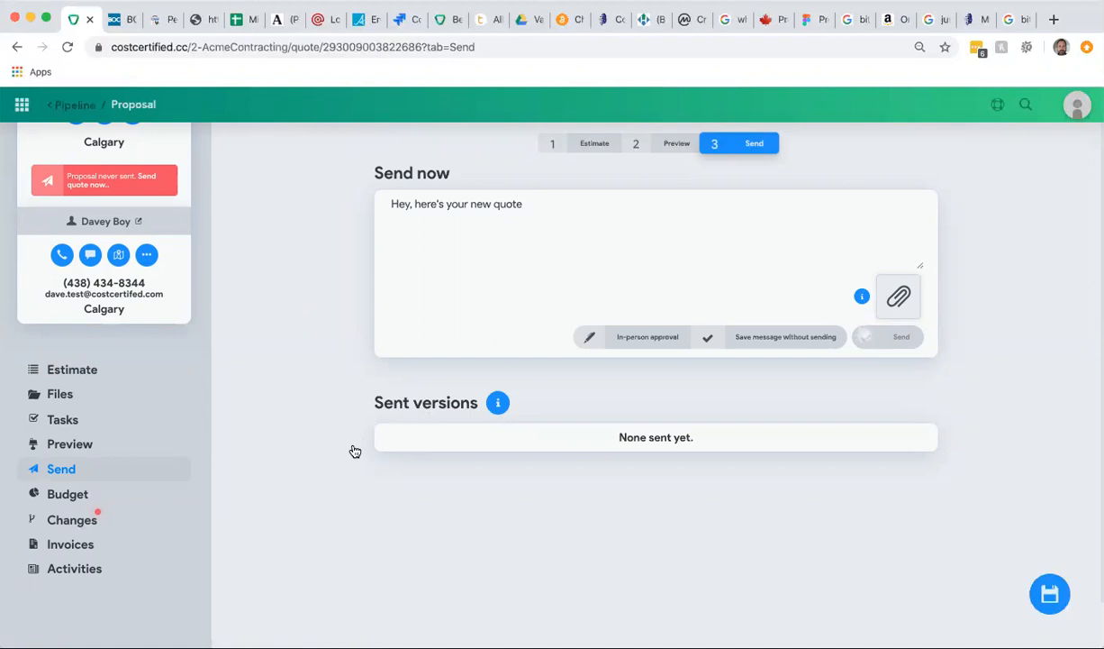
mouse_move(464, 530)
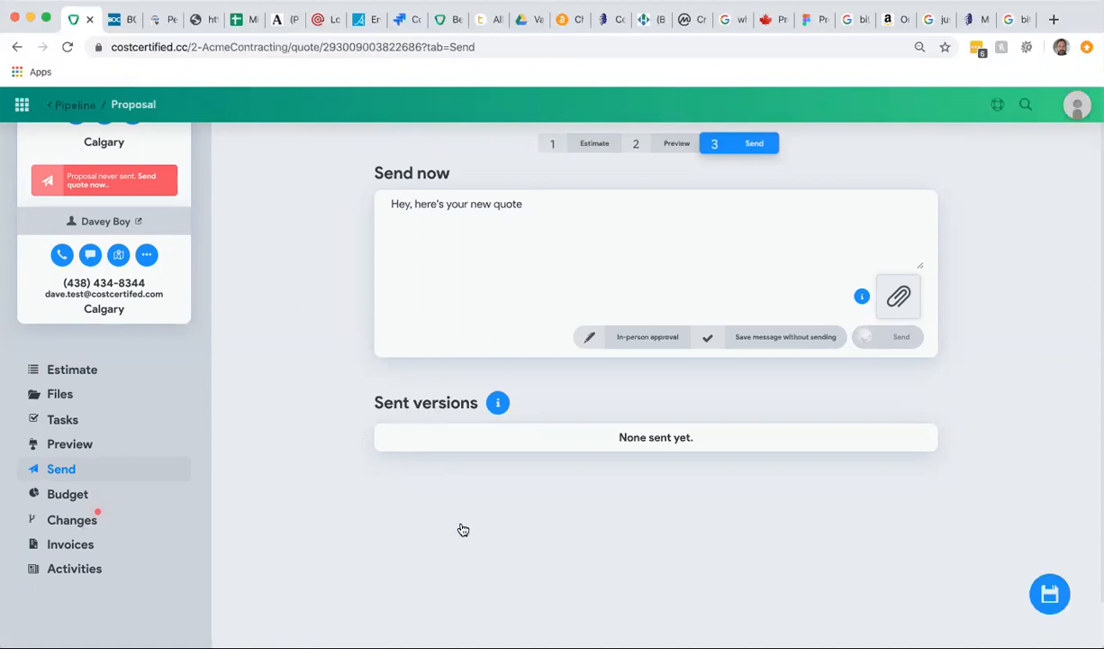
mouse_move(463, 529)
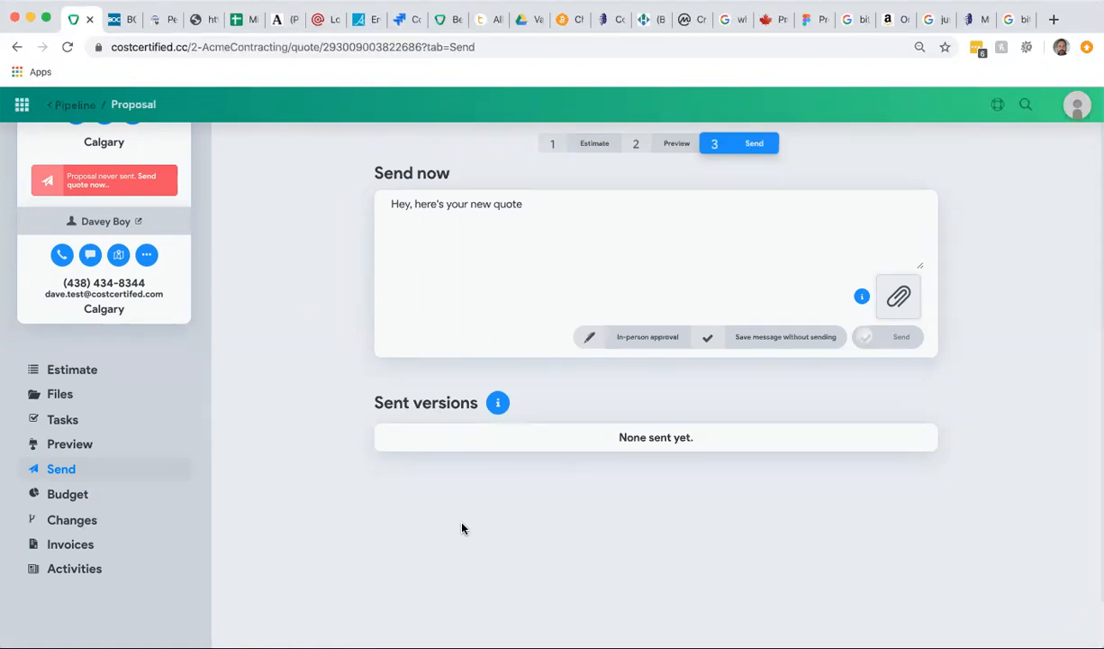
left_click(901, 336)
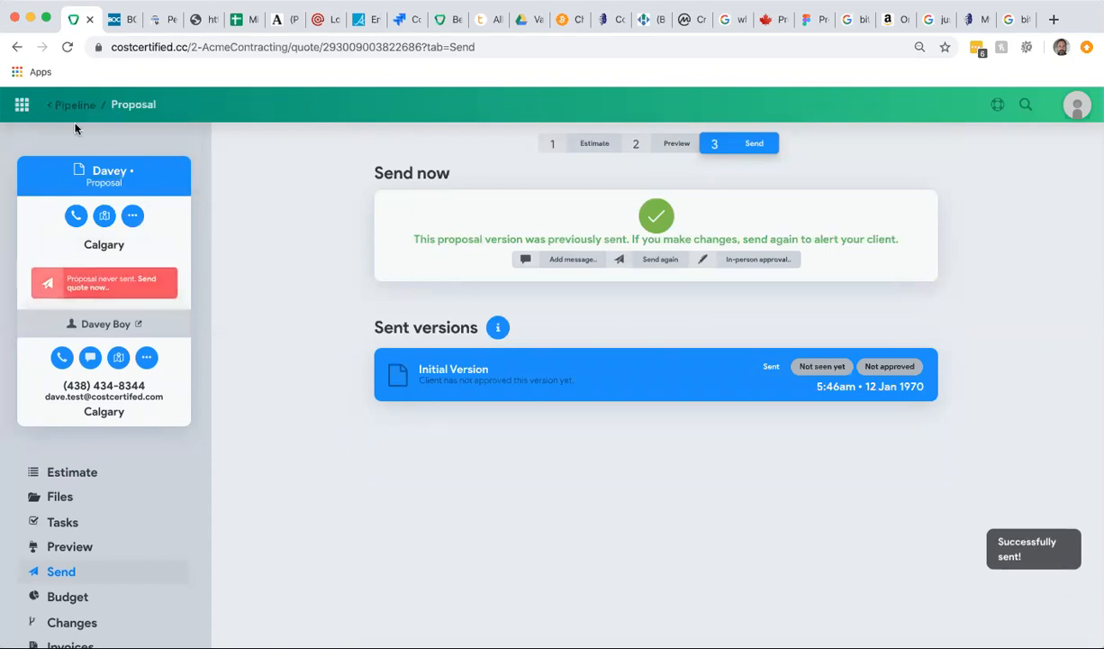
left_click(75, 104)
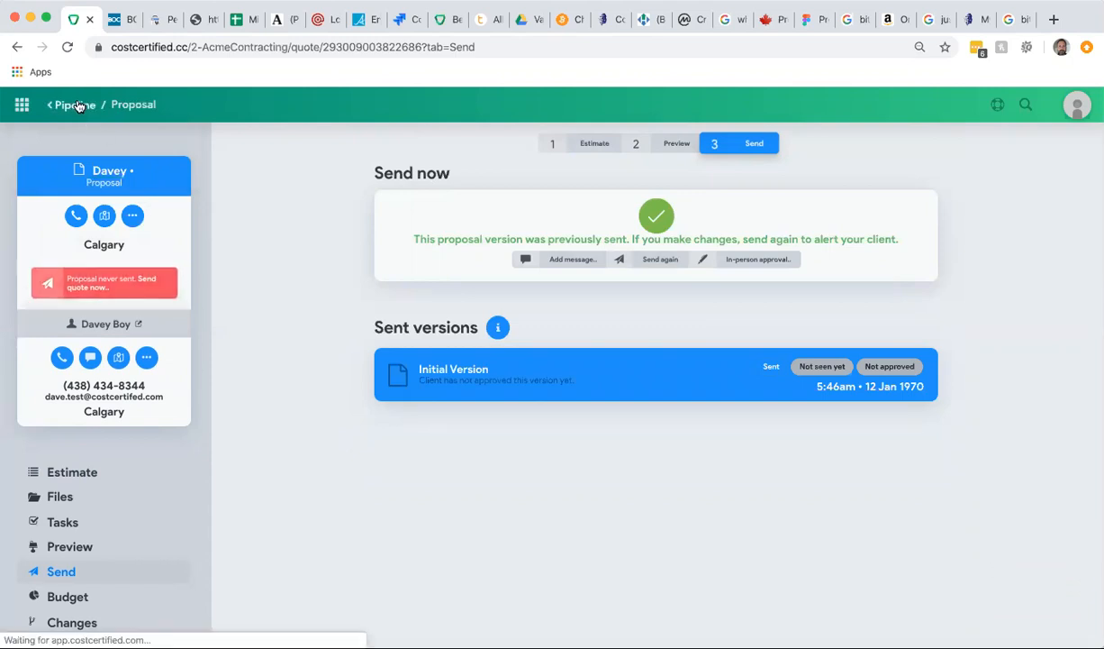
left_click(75, 104)
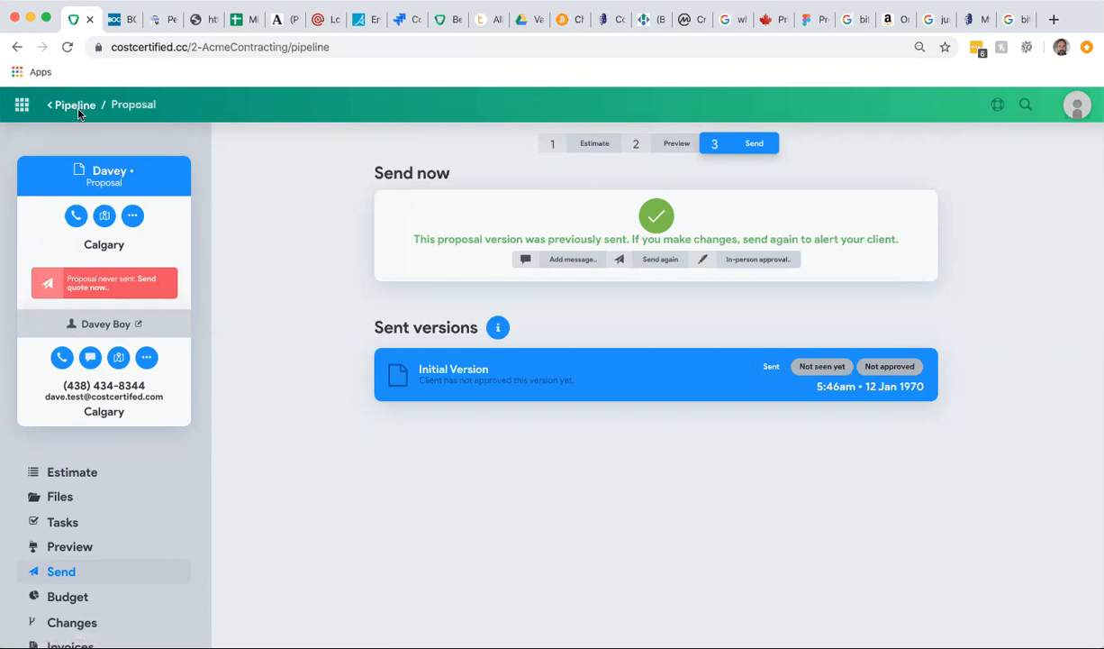
- Open Bobby's Kitchen Reno card under Booked projects on the Pipeline board
left_click(74, 104)
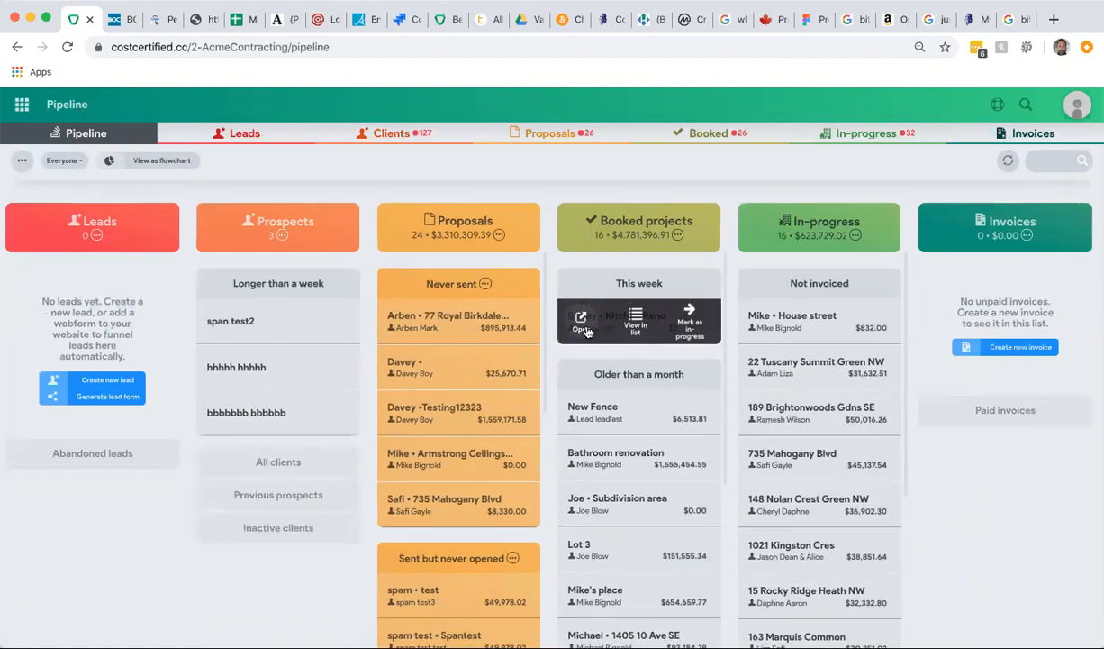
left_click(581, 321)
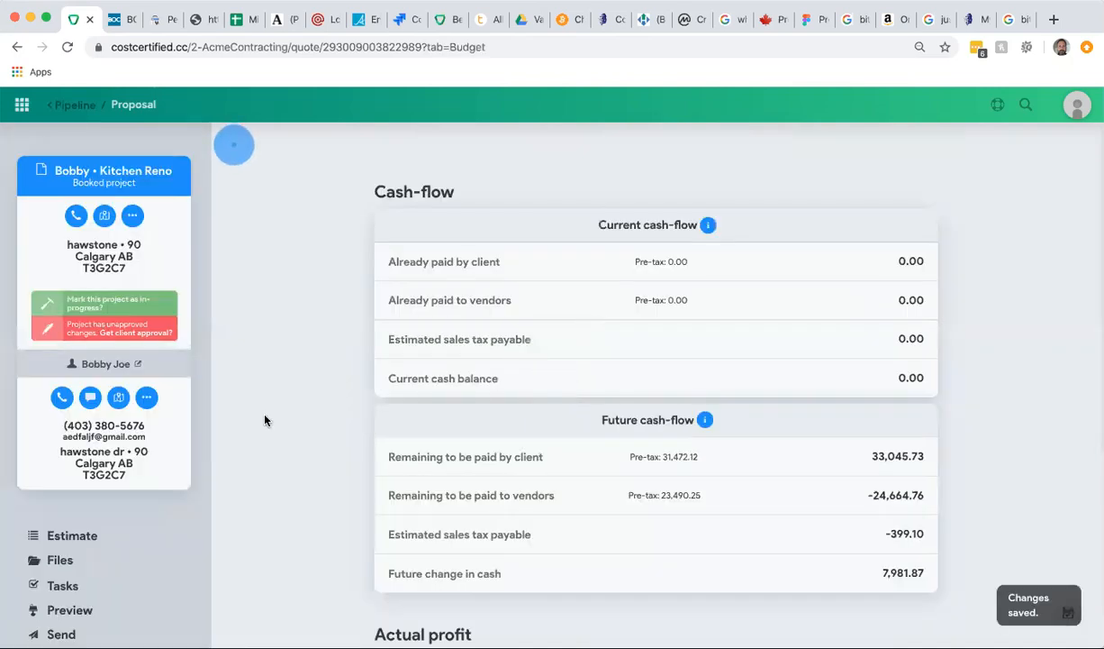
mouse_move(105, 517)
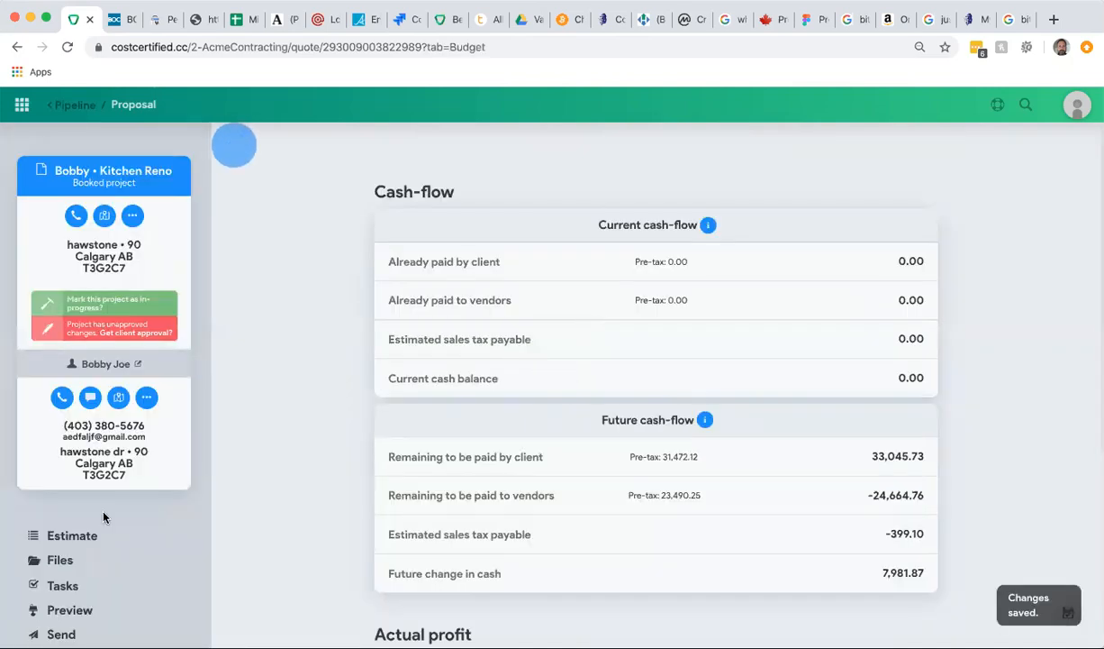
- Review the Kitchen item on the Bobby Kitchen Reno estimate, then open the Changes page
left_click(67, 544)
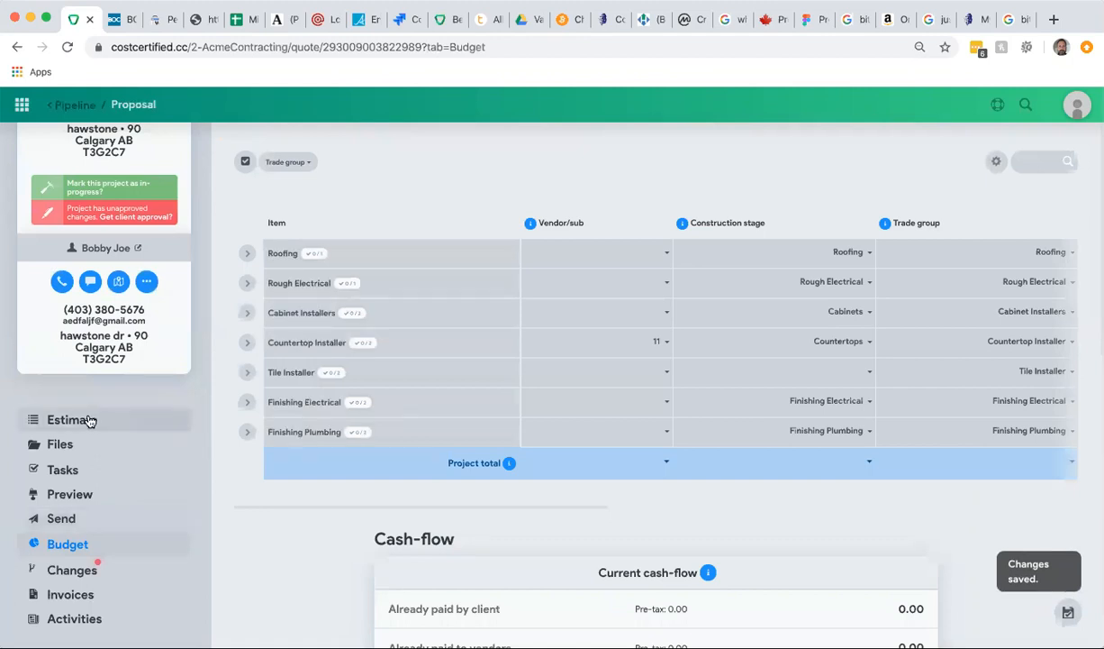
left_click(72, 419)
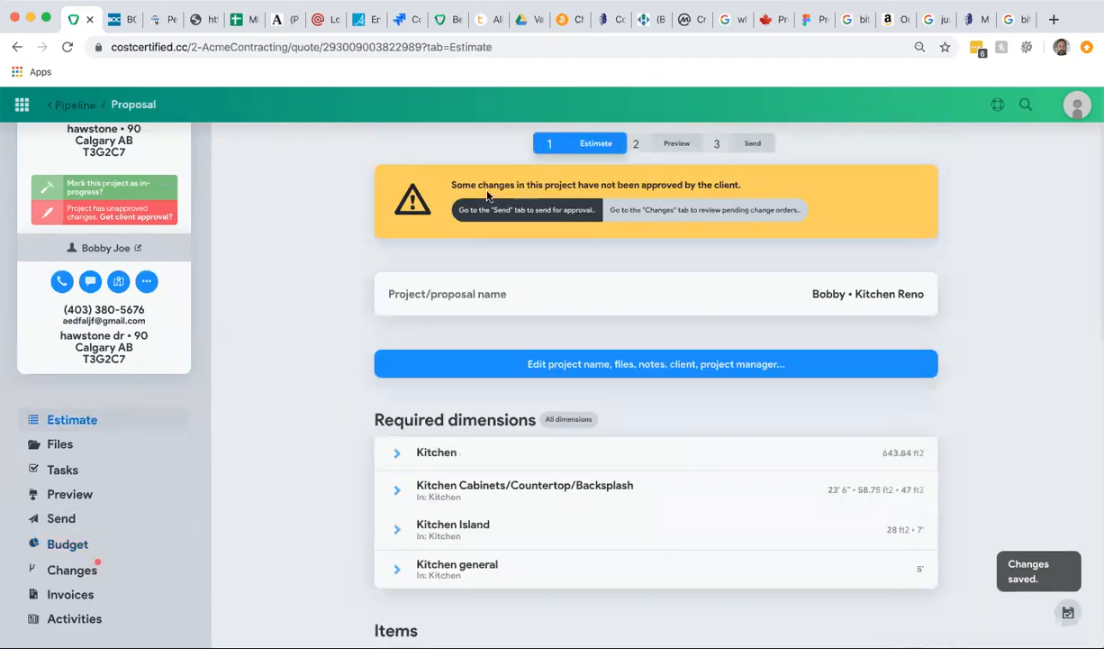
scroll("down", 3)
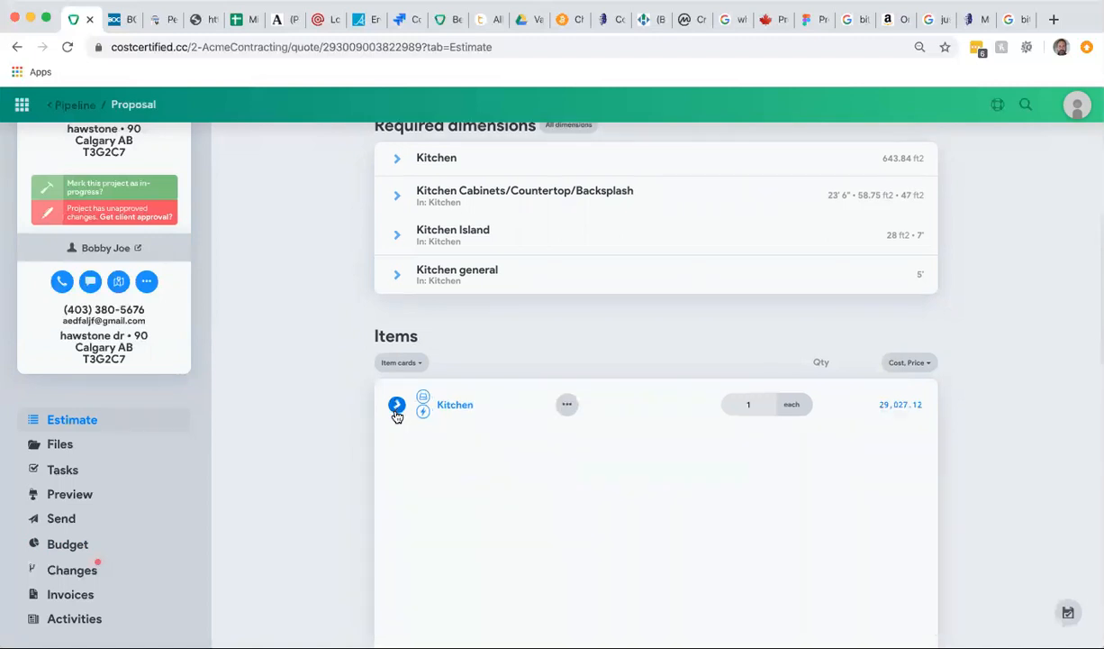
left_click(397, 404)
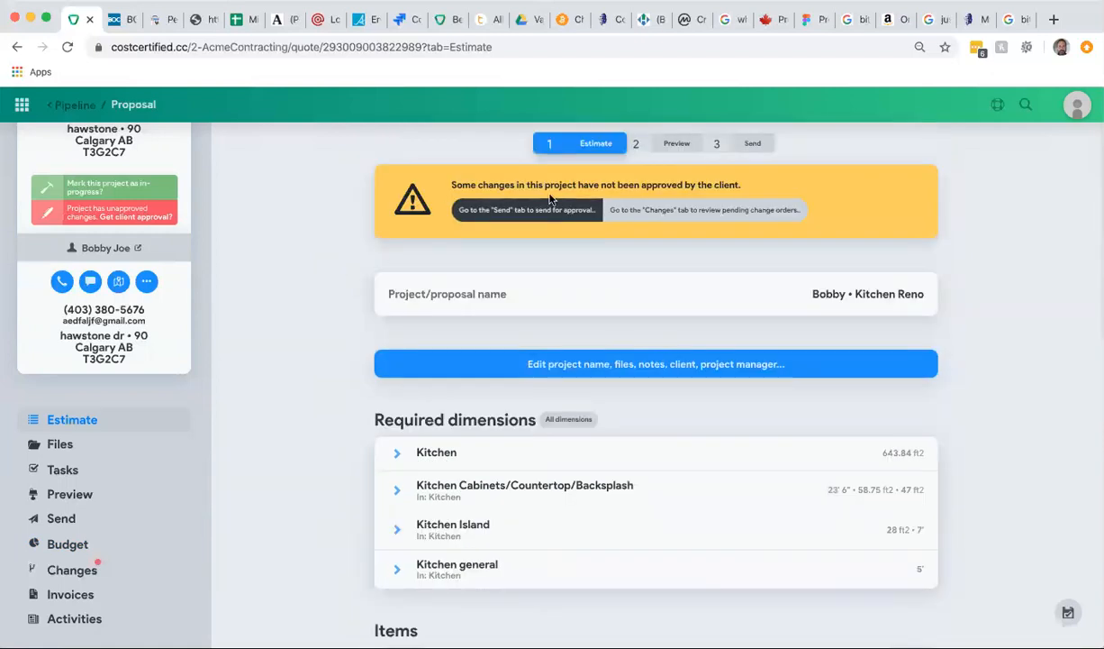
mouse_move(659, 194)
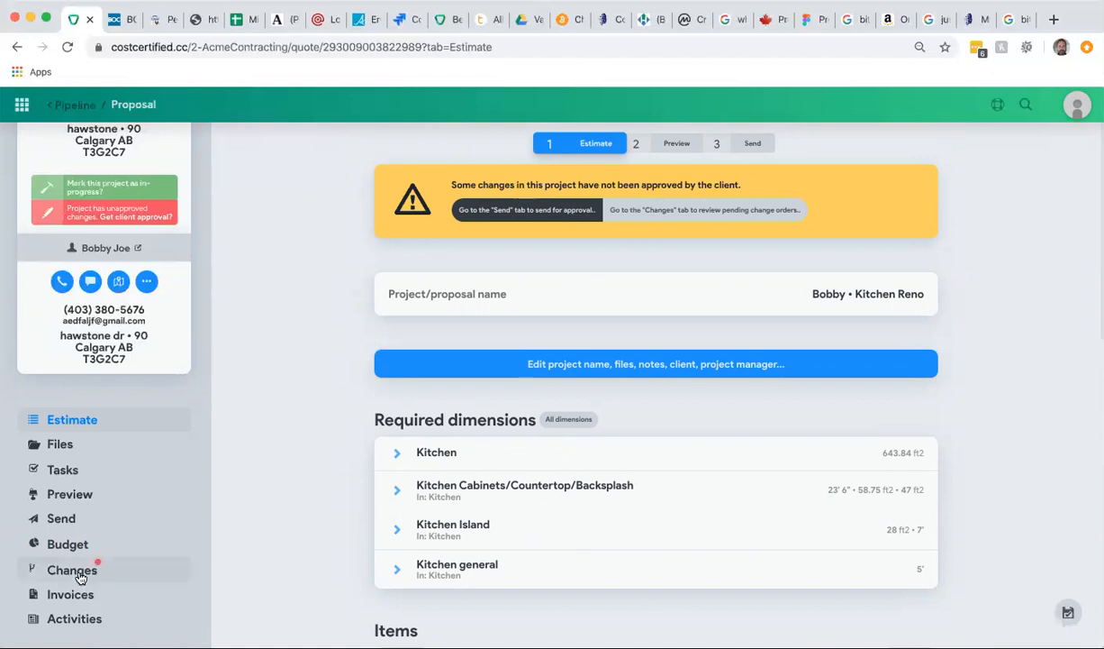
left_click(71, 570)
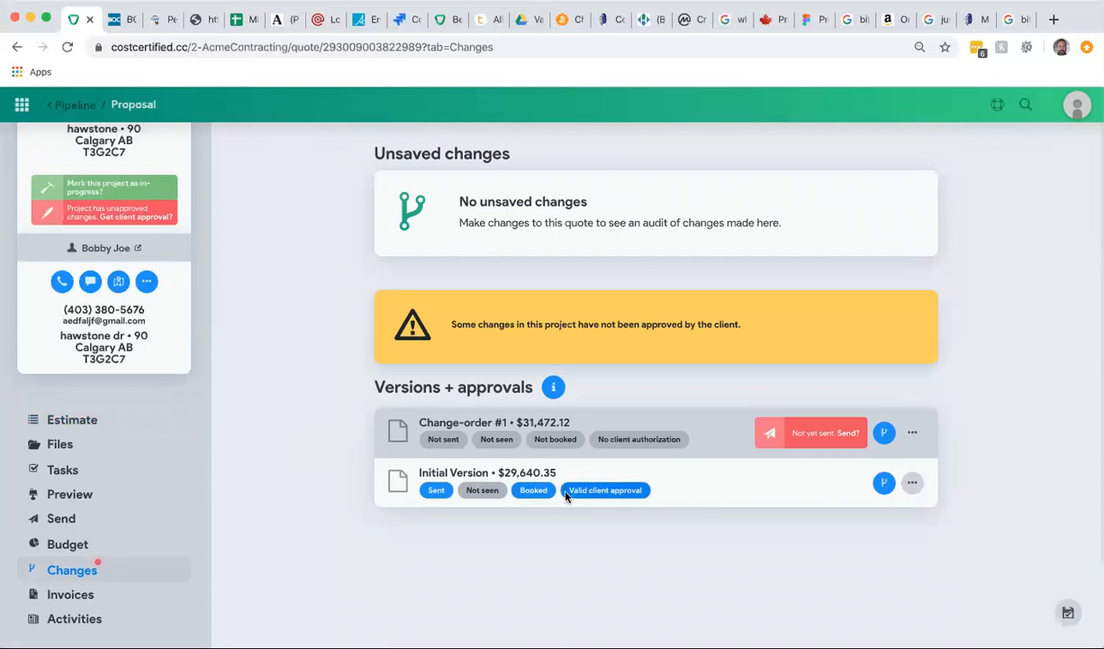
mouse_move(448, 415)
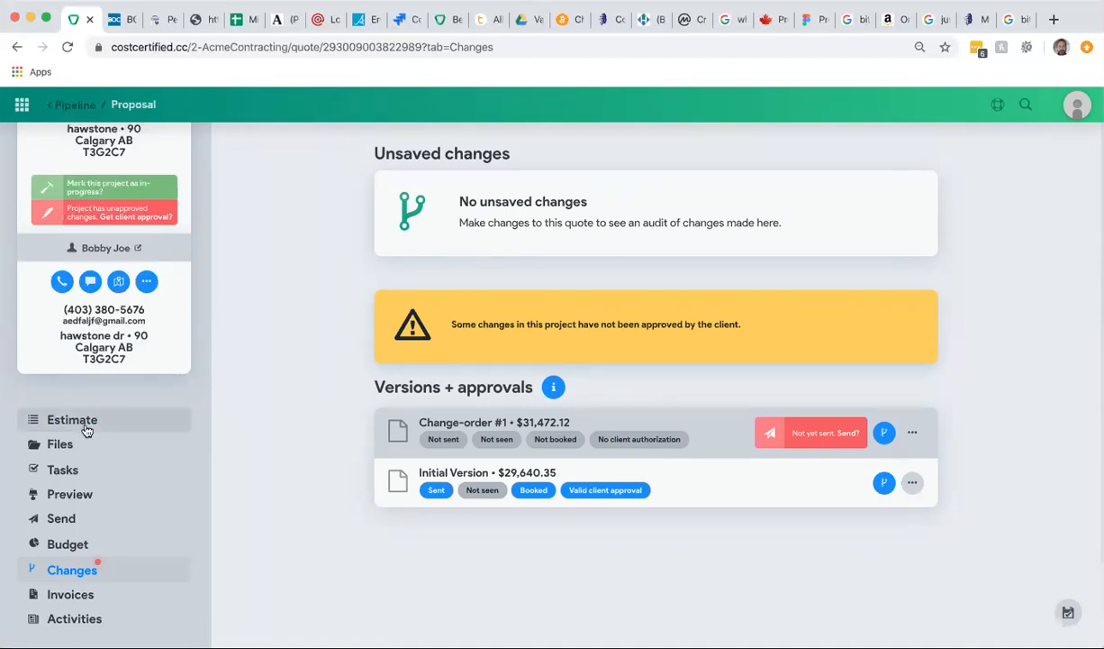
- Return to the estimate showing Kitchen ($29,027.12) and Removal of Load Bearing Wall ($2,445.00)
left_click(71, 418)
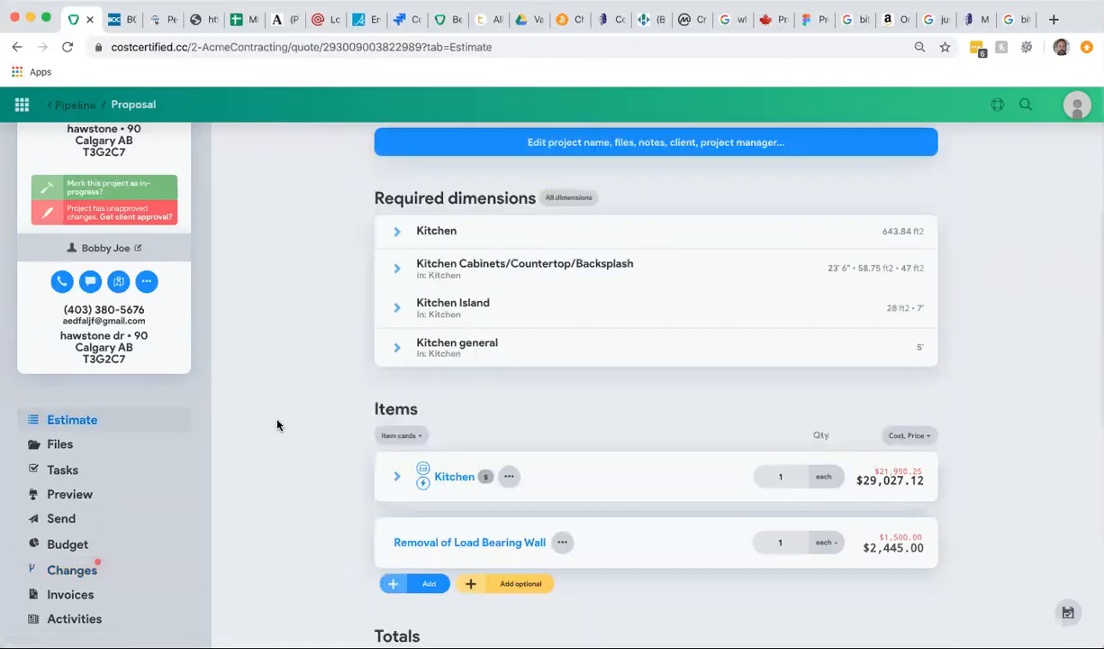
- Scroll through the estimate totals, then return to the Changes page showing unsent Change-order #1
scroll("down", 3)
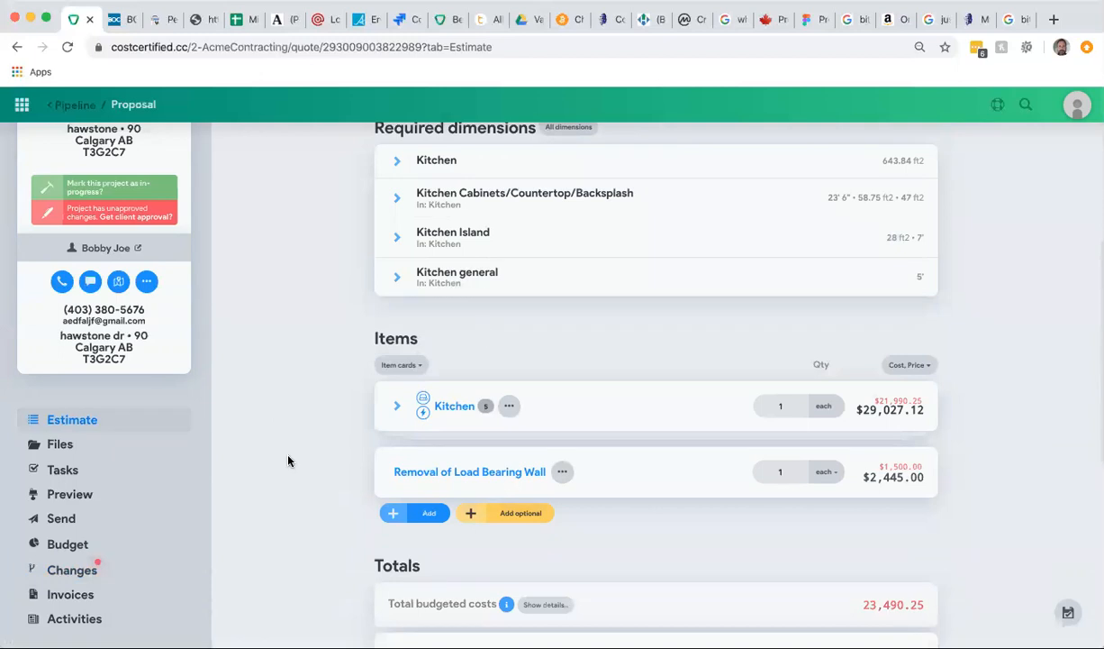
mouse_move(334, 466)
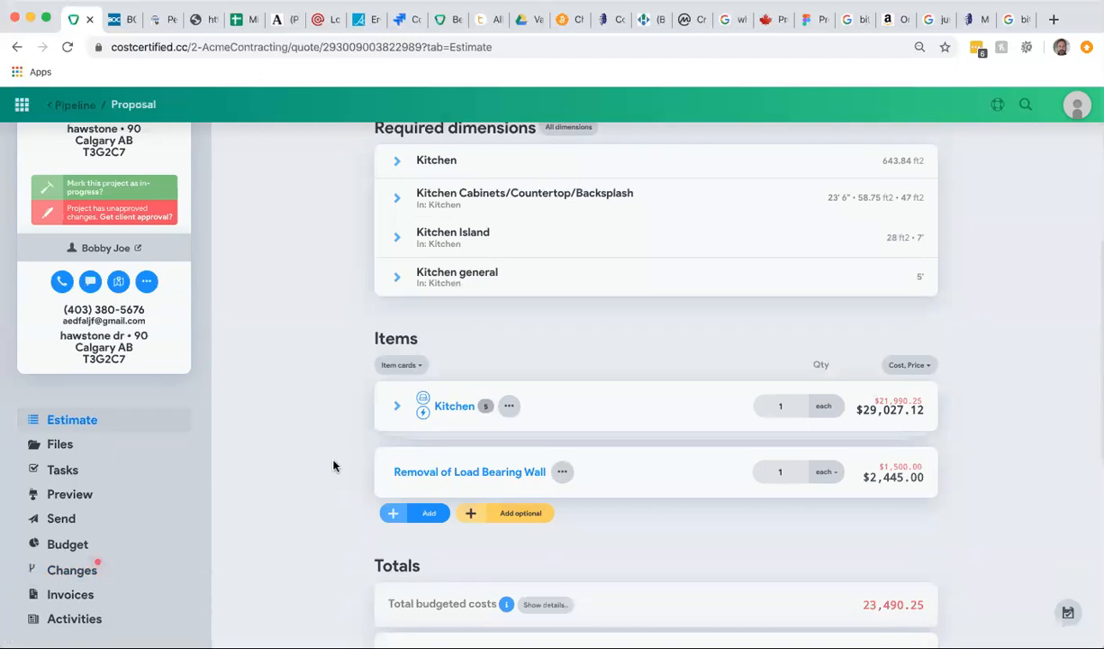
mouse_move(332, 469)
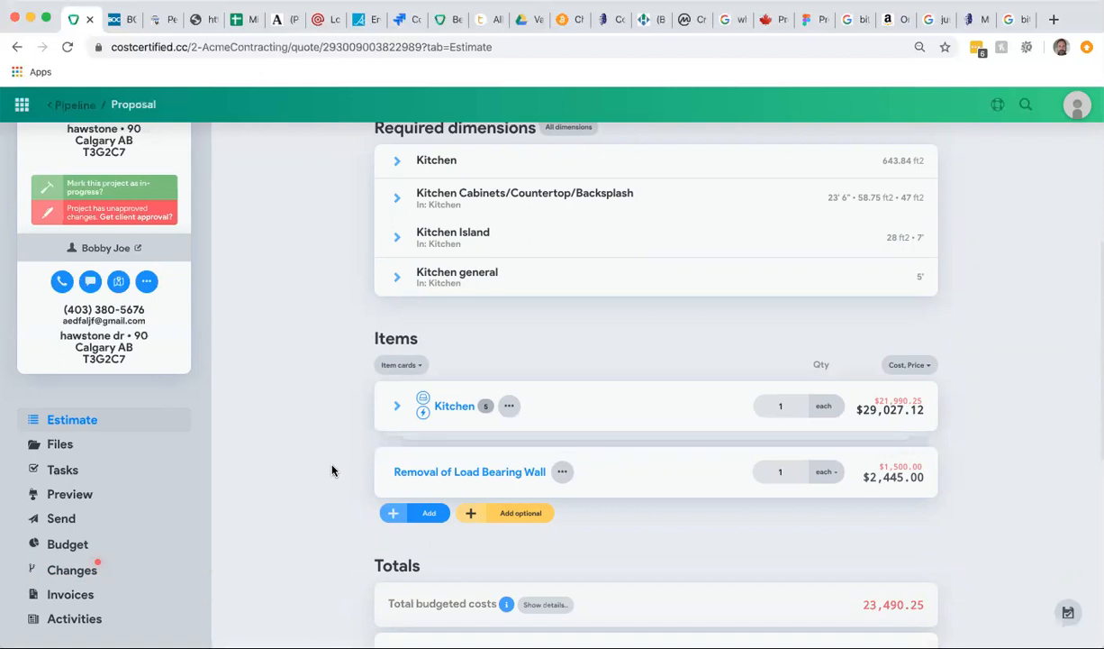
mouse_move(84, 460)
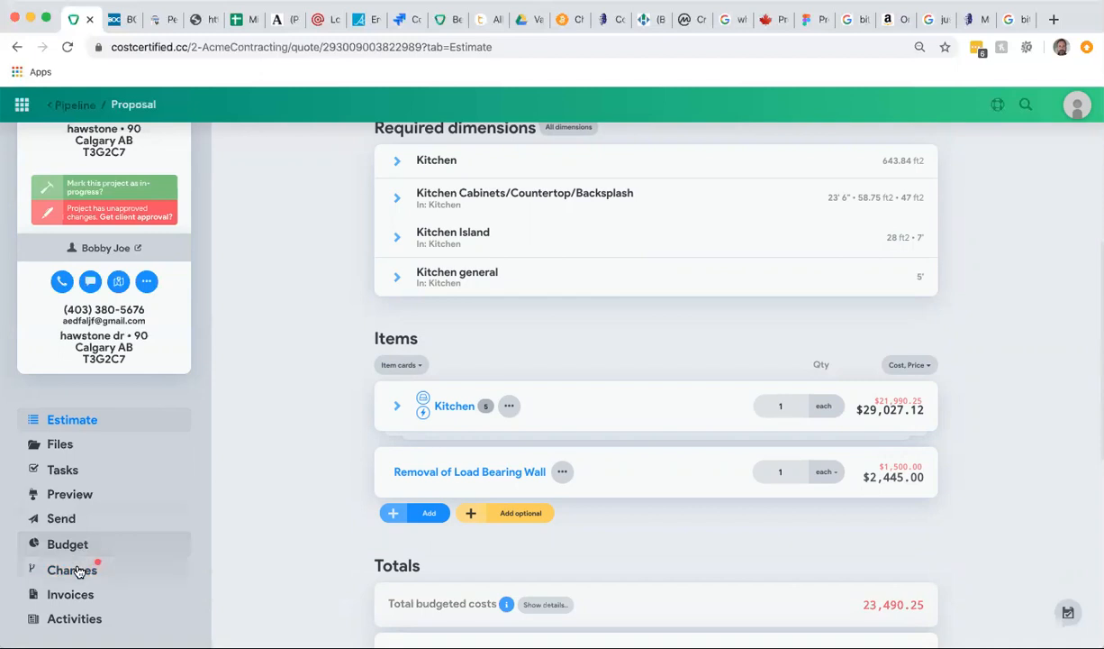
left_click(72, 569)
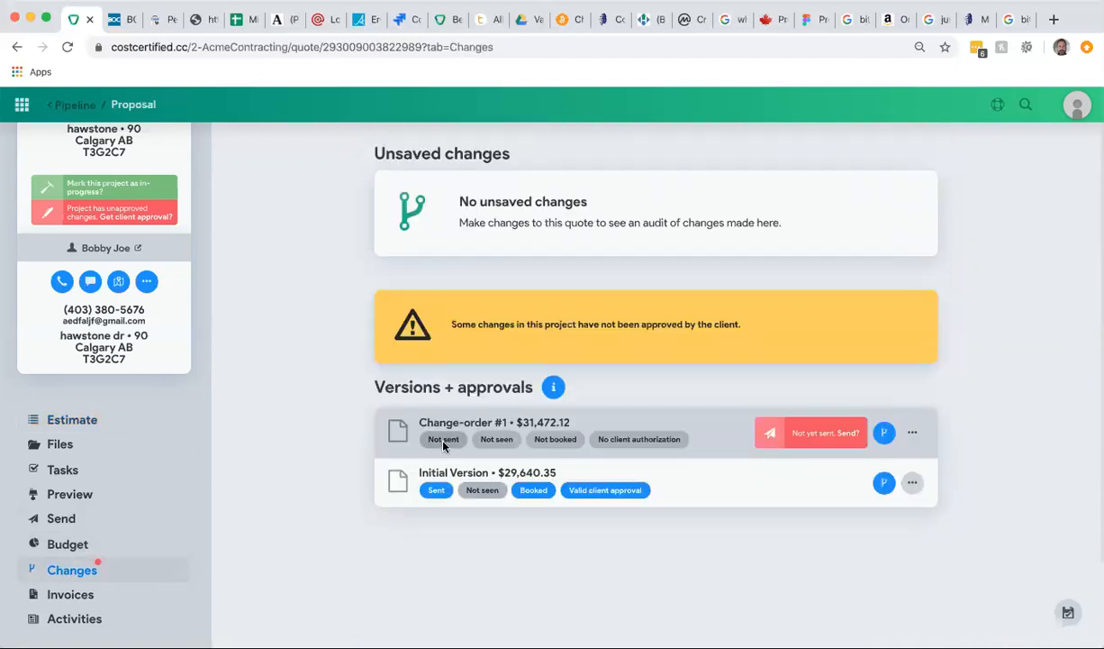
mouse_move(503, 471)
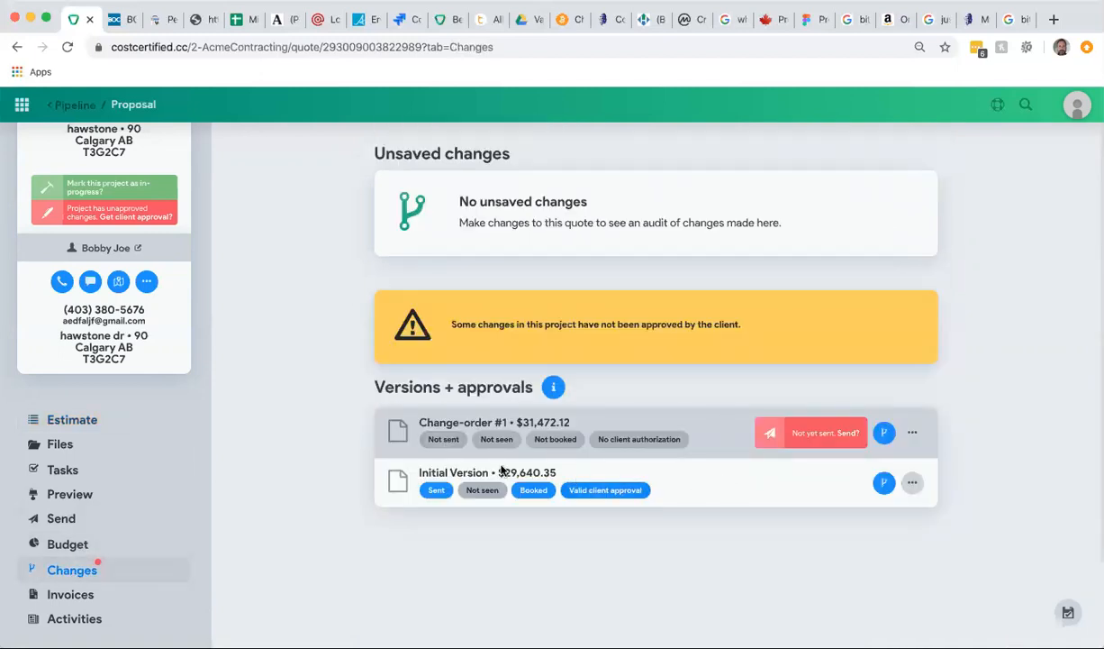
mouse_move(353, 487)
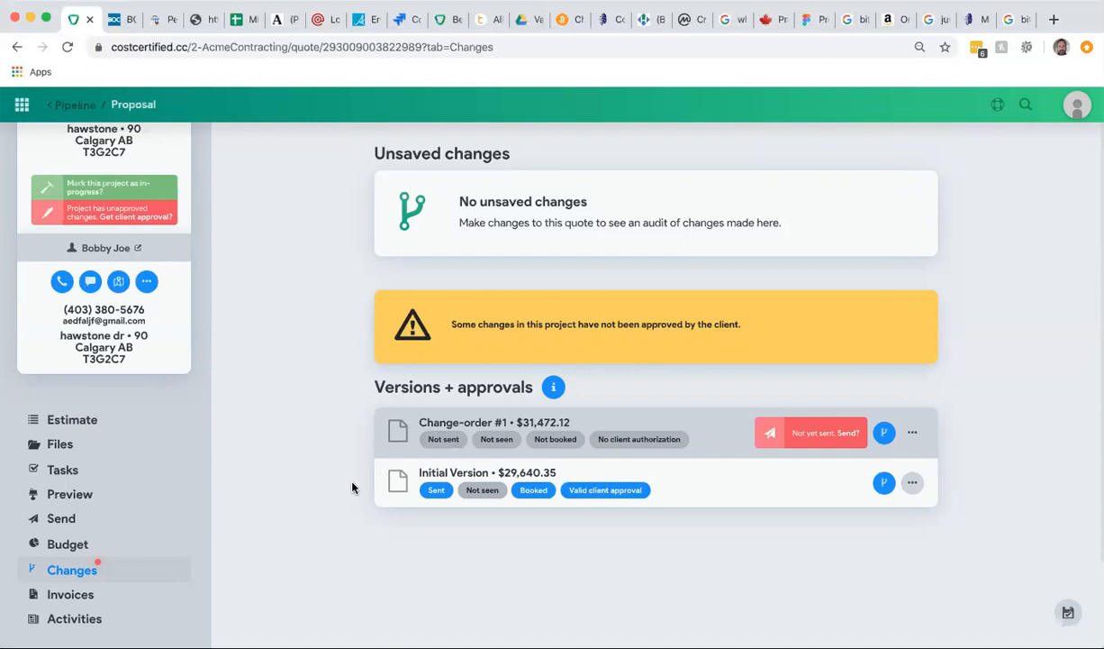
mouse_move(462, 385)
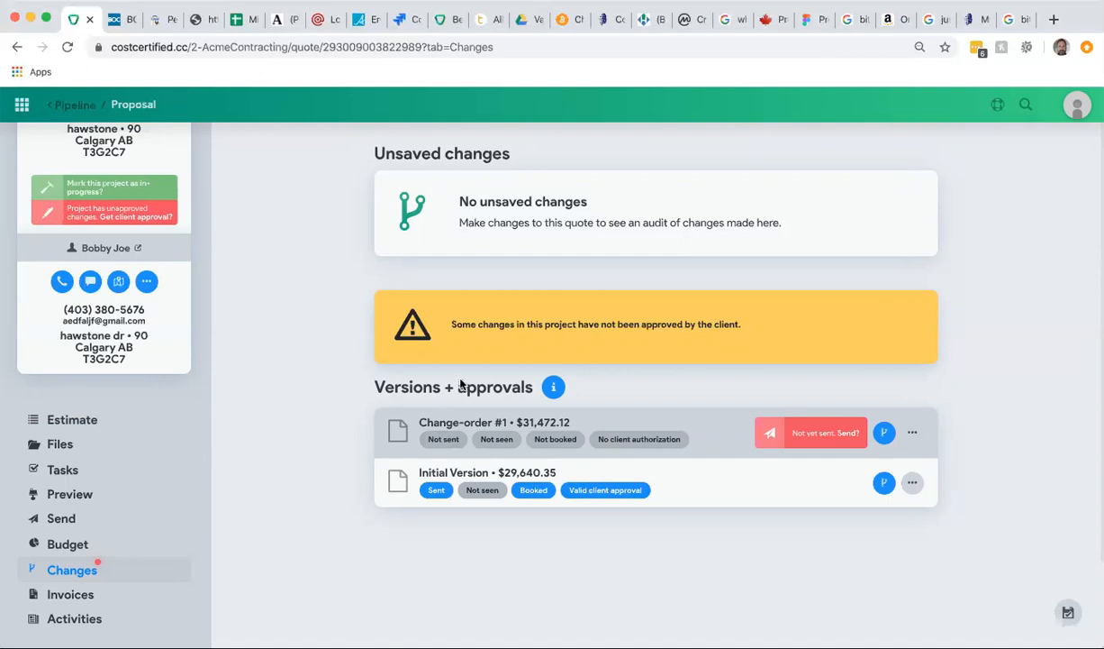
mouse_move(331, 428)
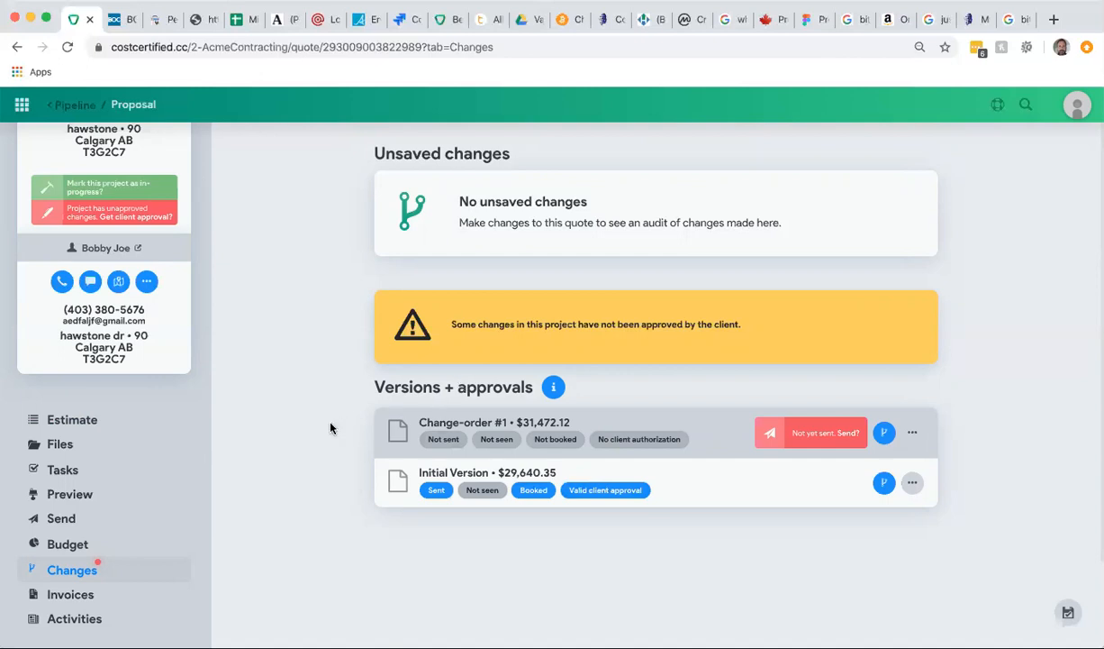
mouse_move(390, 405)
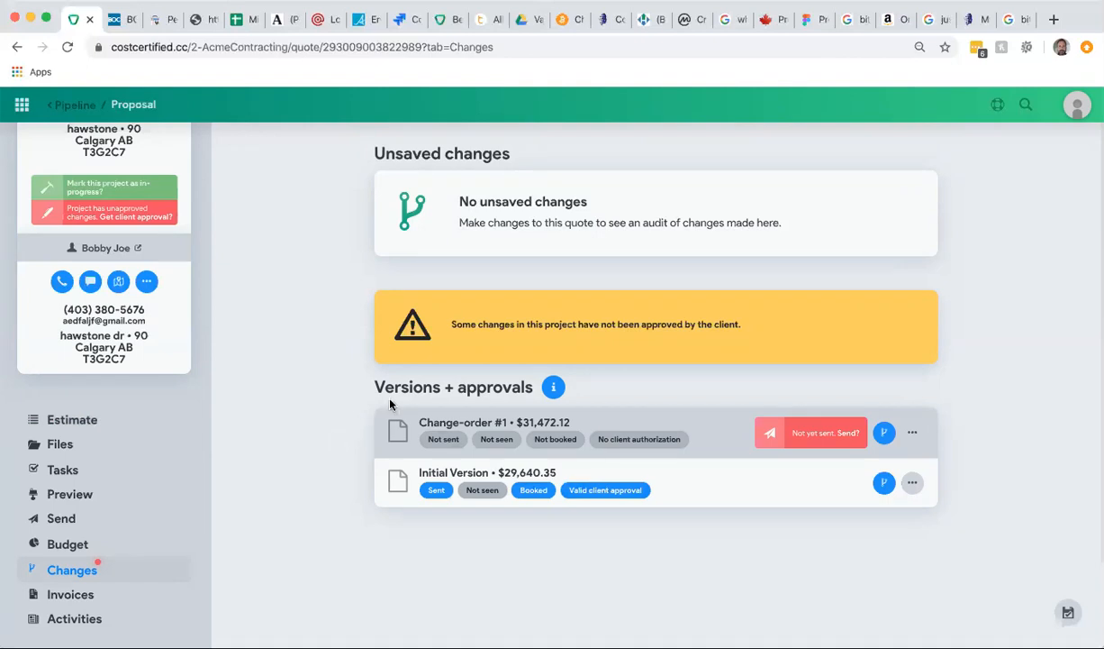
mouse_move(329, 411)
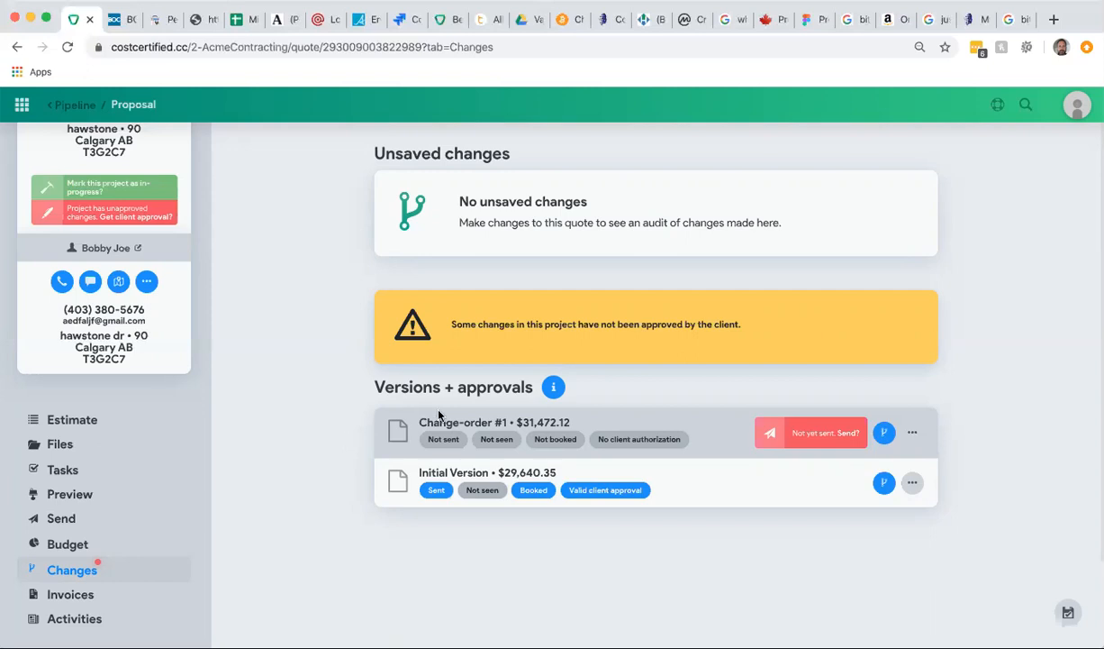
mouse_move(450, 521)
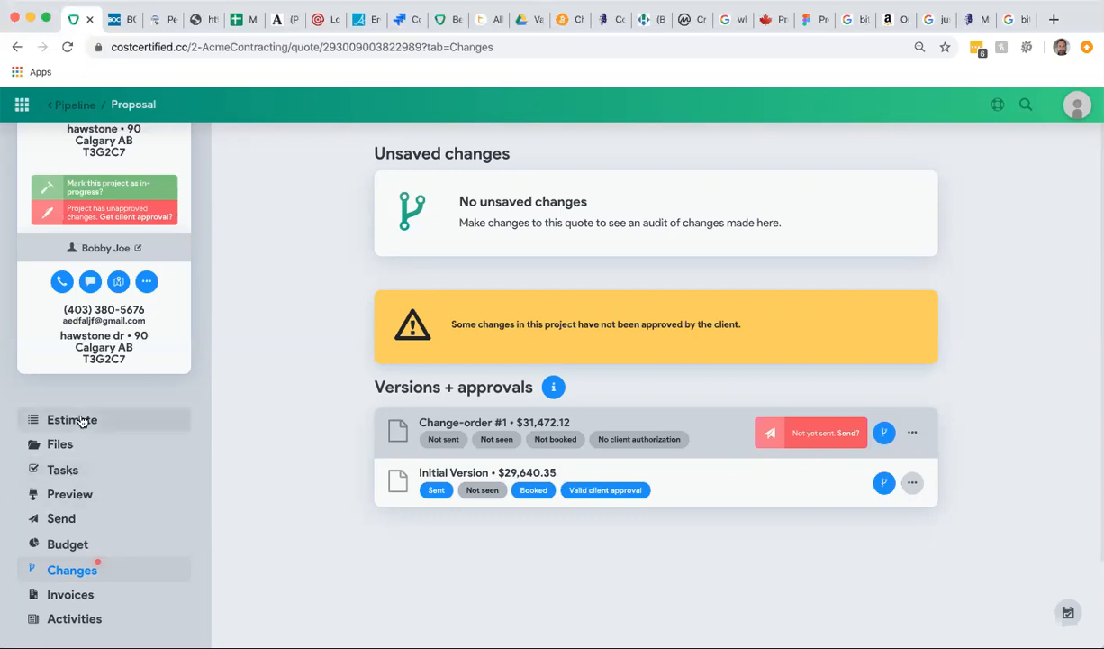
mouse_move(340, 434)
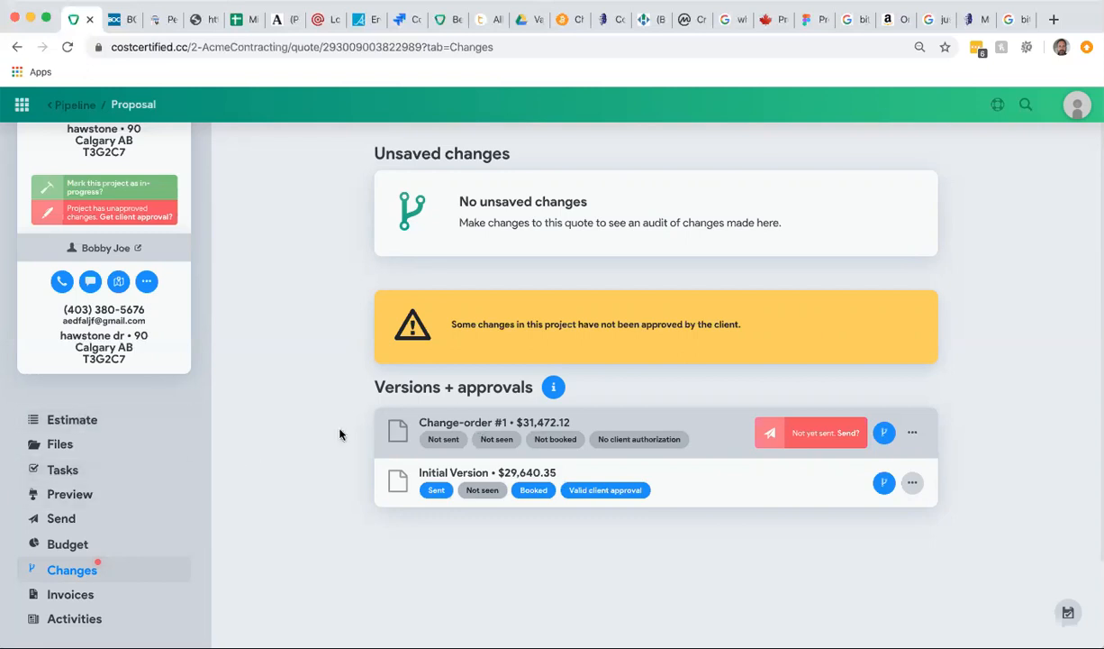
- Open the Send page for the Kitchen Reno project with Change-order #1 unsent
left_click(60, 518)
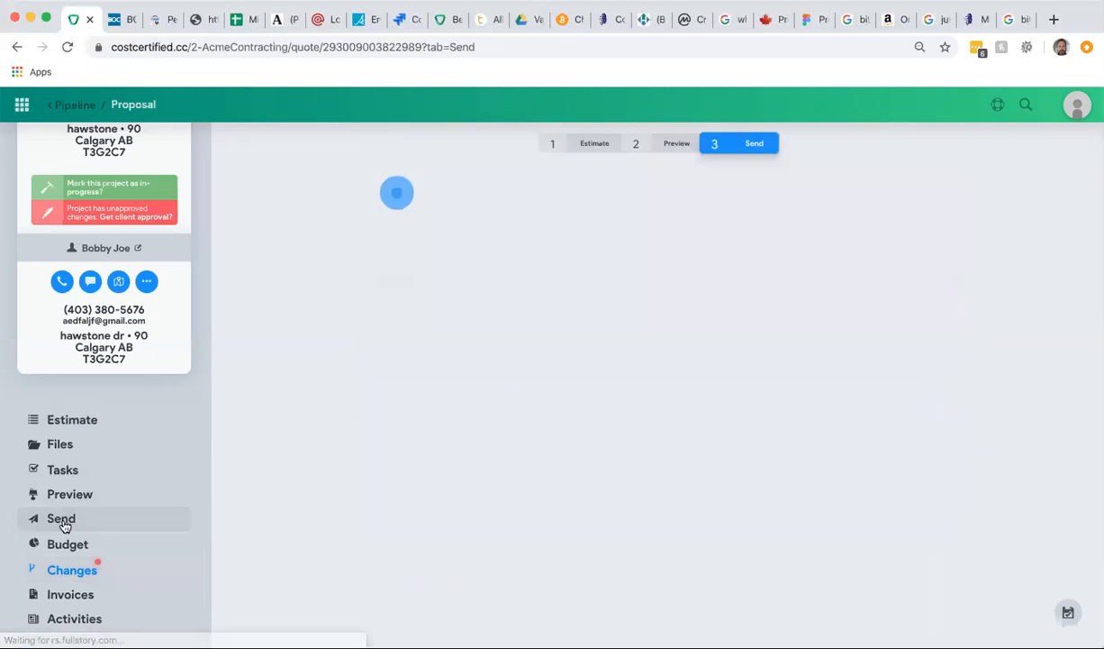
left_click(60, 518)
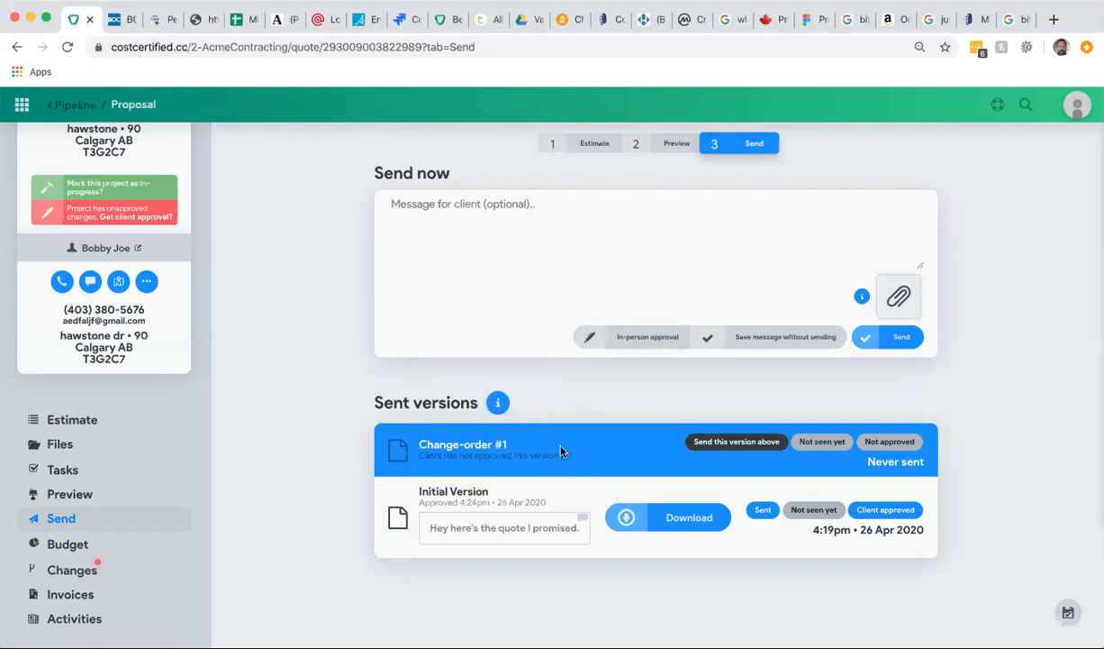
mouse_move(559, 451)
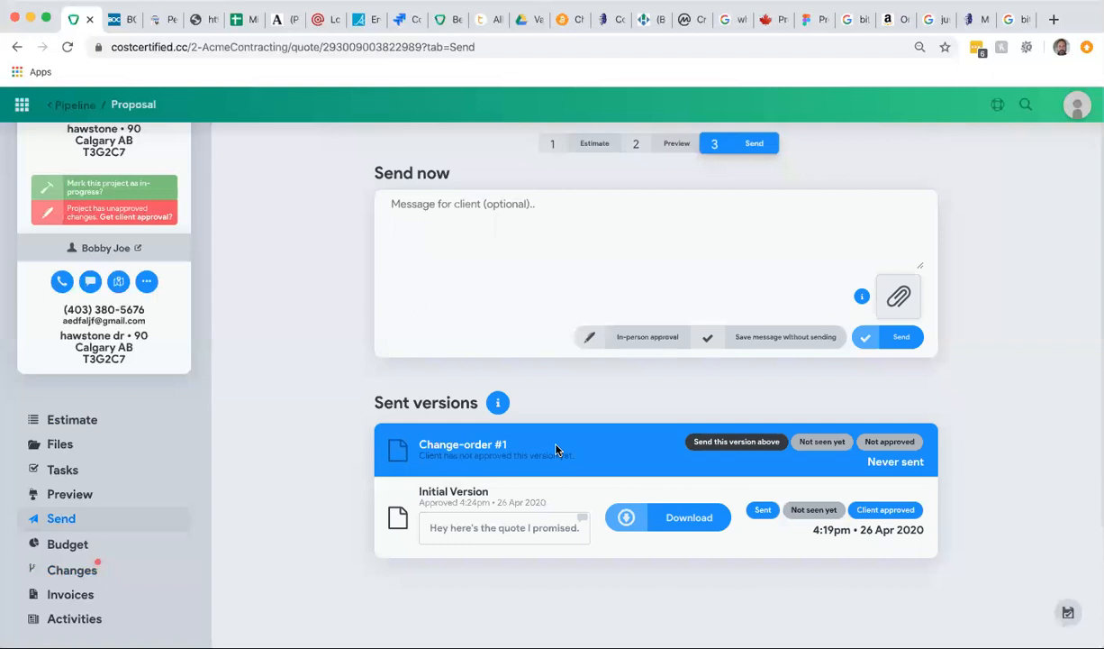
mouse_move(557, 459)
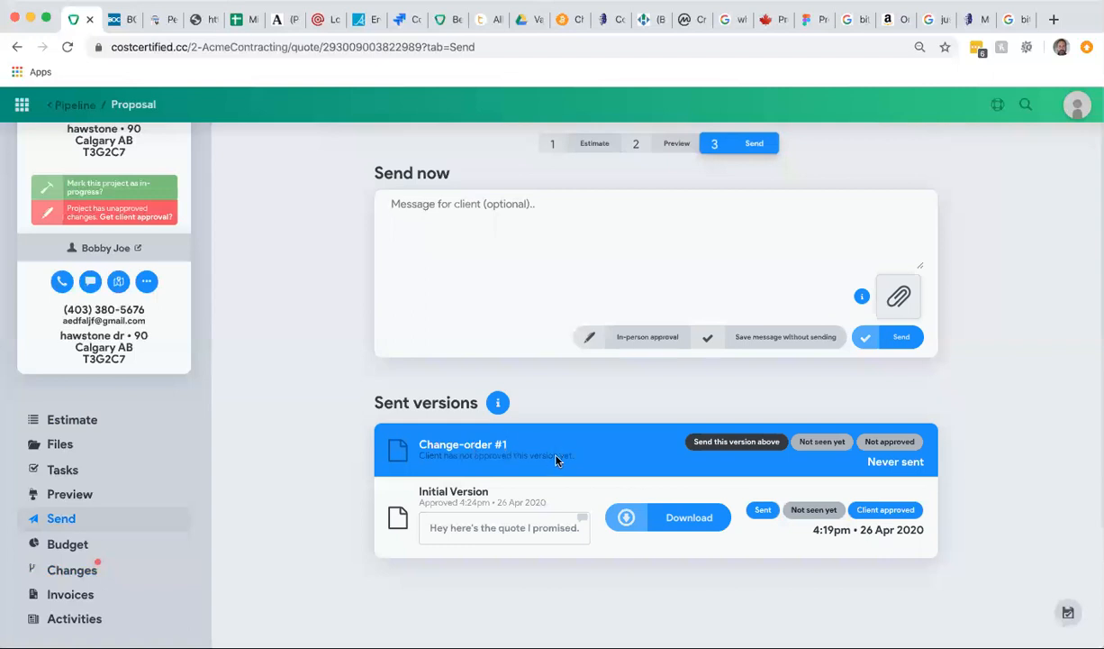
mouse_move(570, 430)
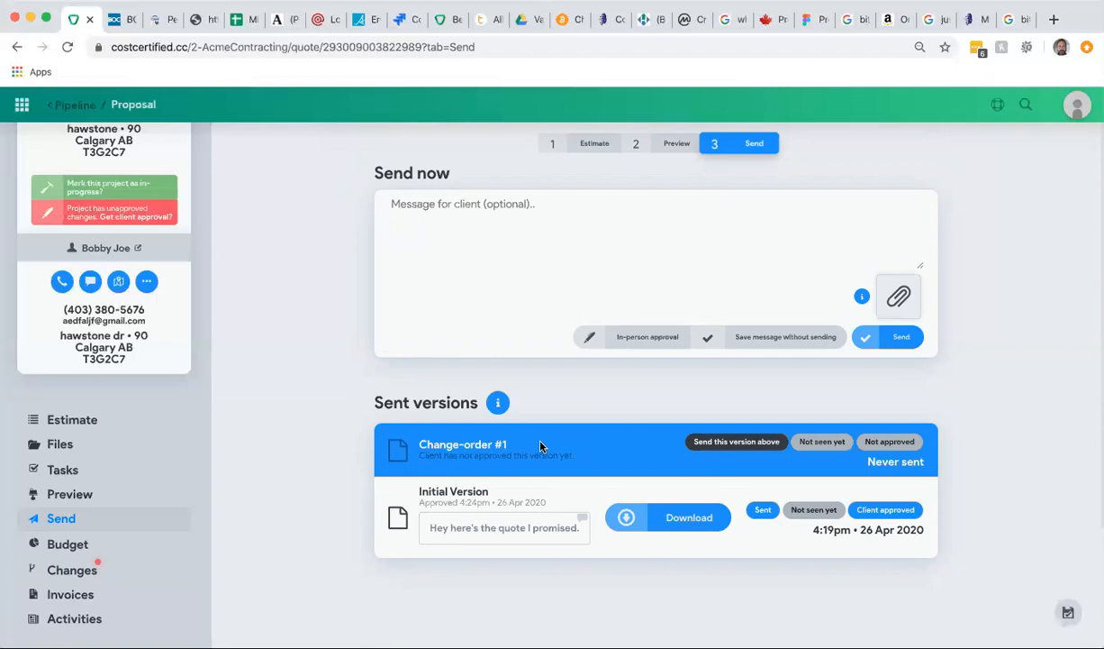
mouse_move(378, 392)
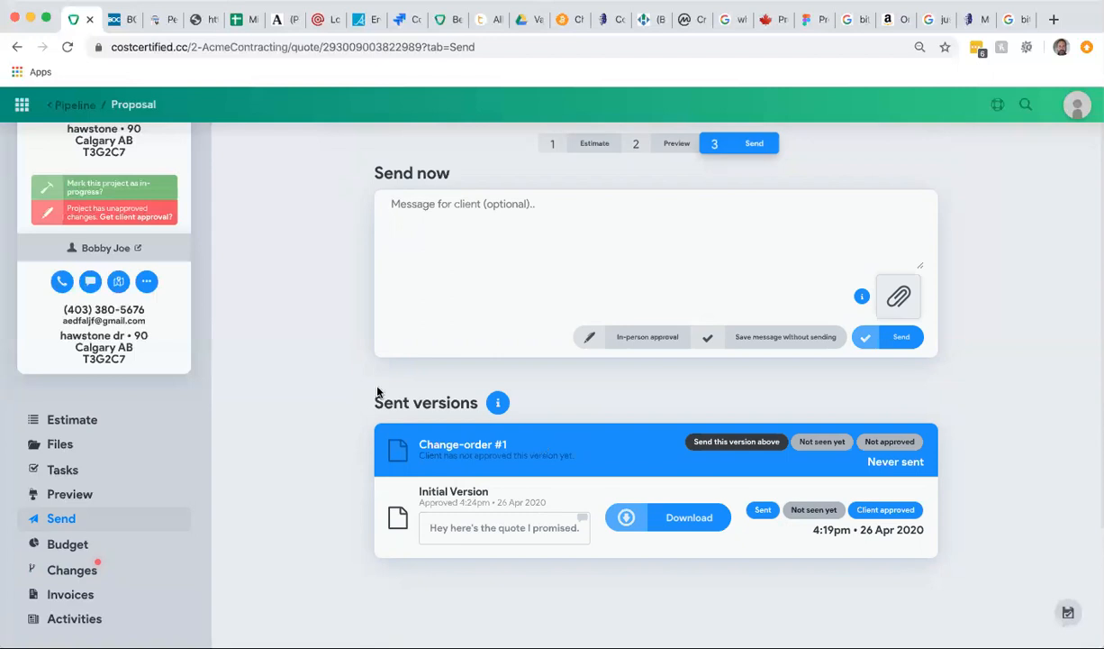
mouse_move(532, 395)
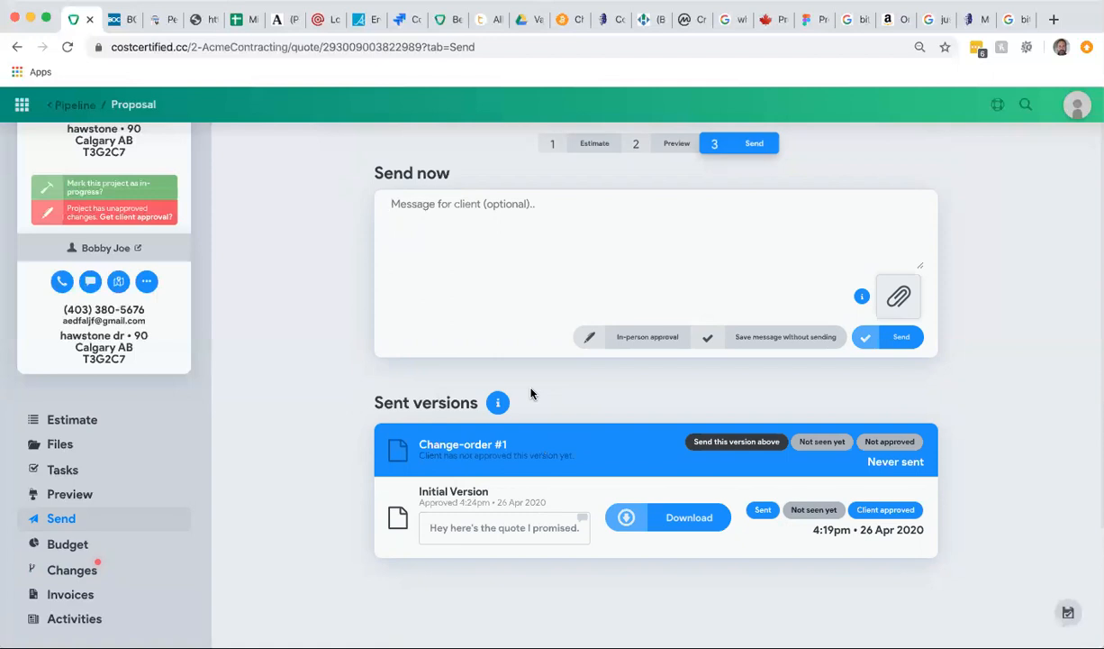
mouse_move(618, 108)
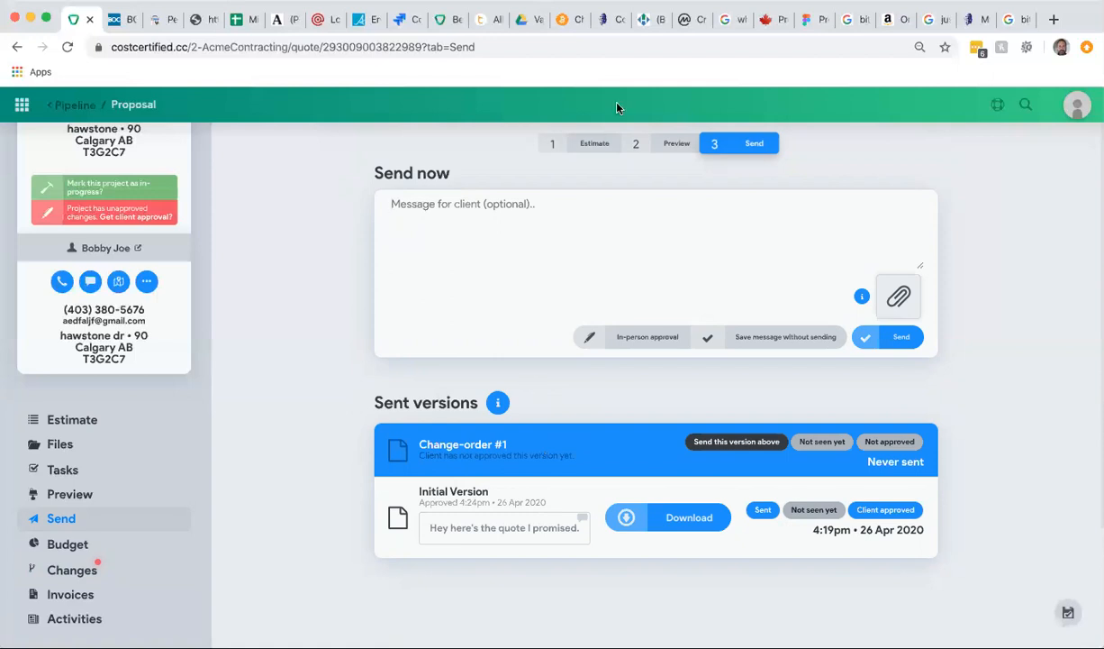